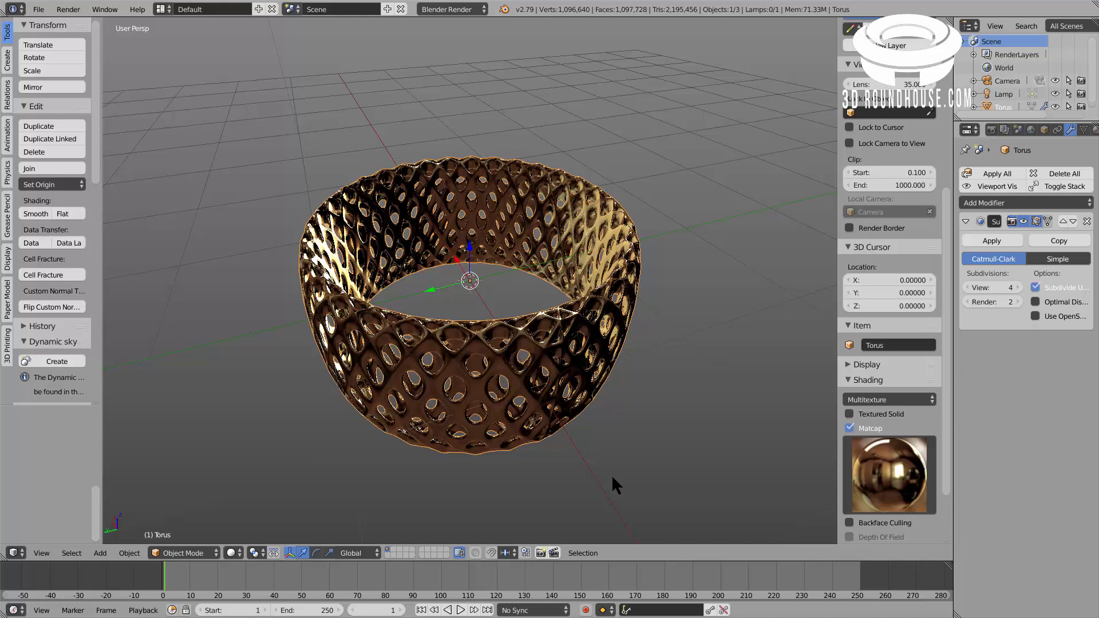
pyautogui.moveTo(585, 460)
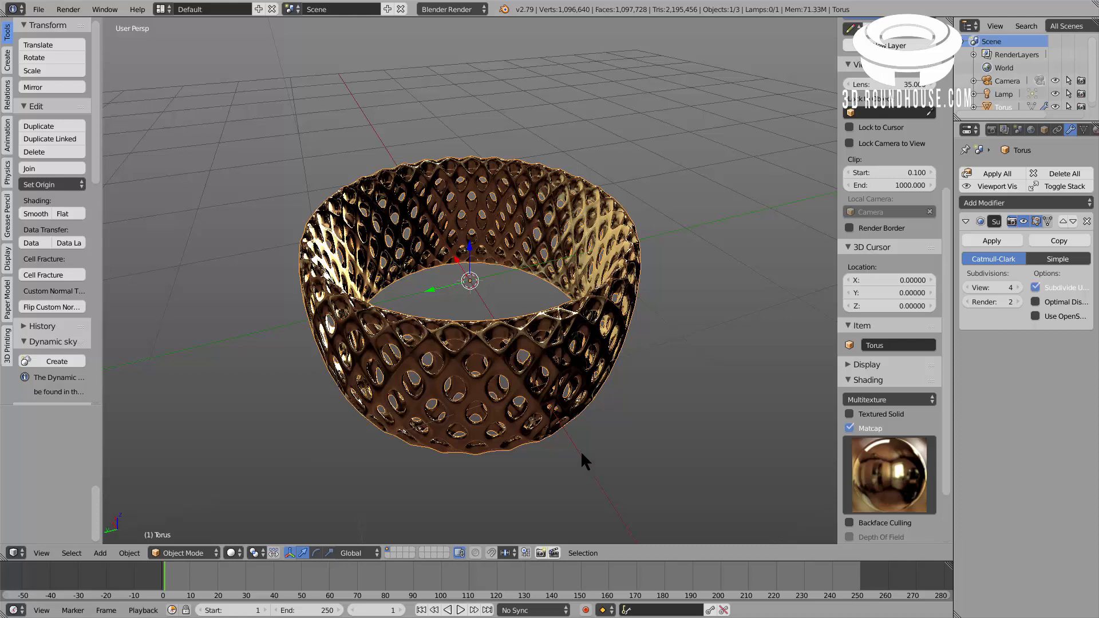
# - Reload the default start-up file to reset the scene to empty
pyautogui.moveTo(585, 459); pyautogui.dragTo(645, 439)
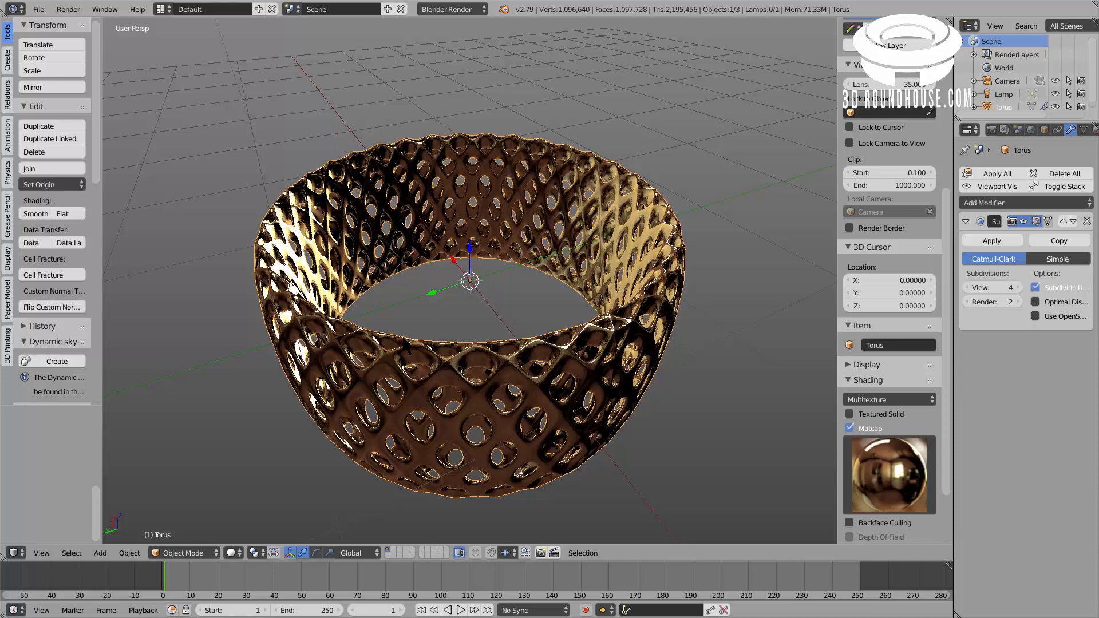
pyautogui.moveTo(421, 333)
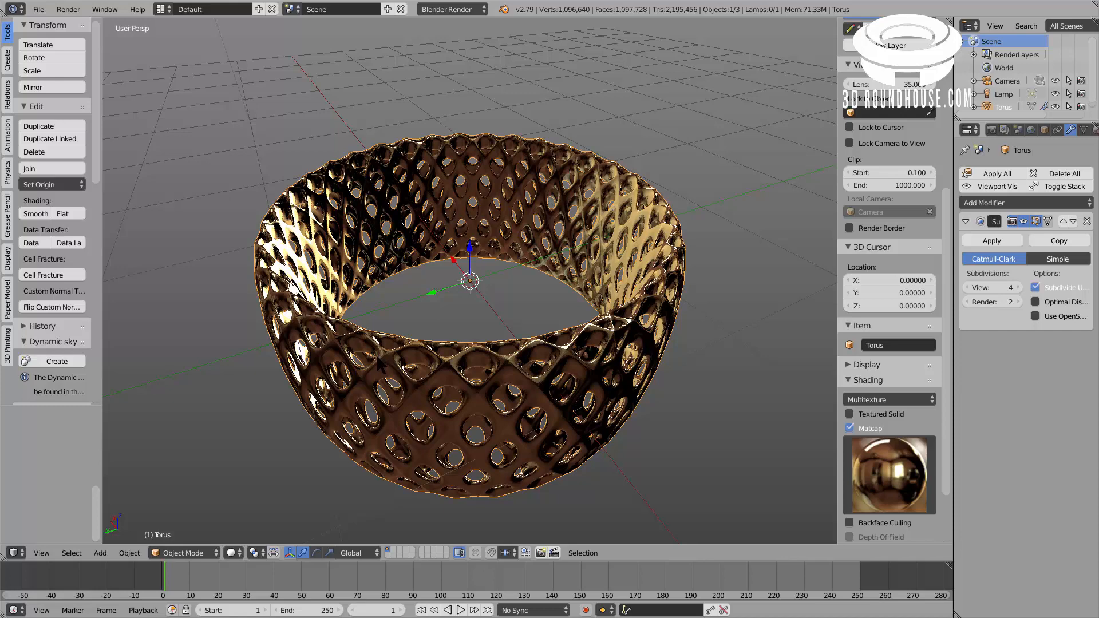
pyautogui.moveTo(379, 368)
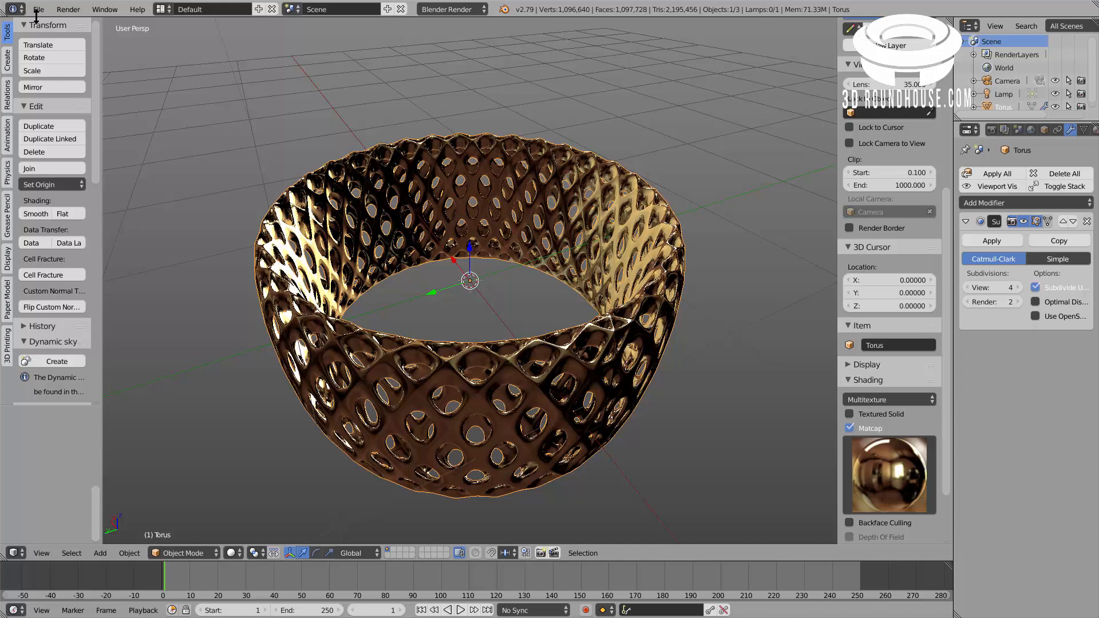
pyautogui.click(39, 10)
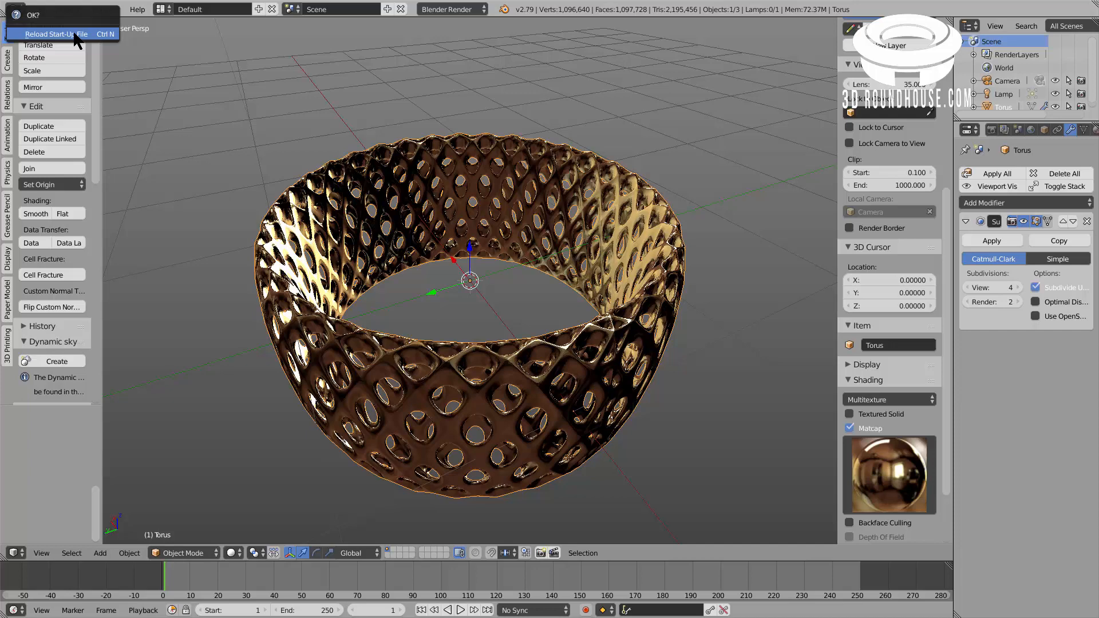
pyautogui.click(59, 33)
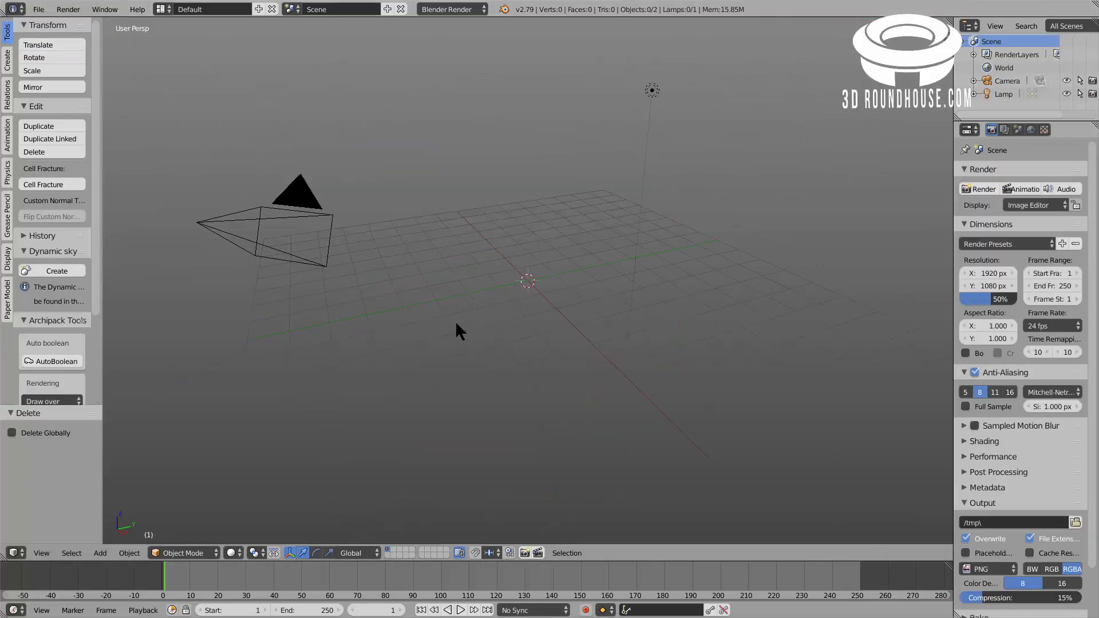
# - Add a torus mesh at the scene centre
pyautogui.click(101, 554)
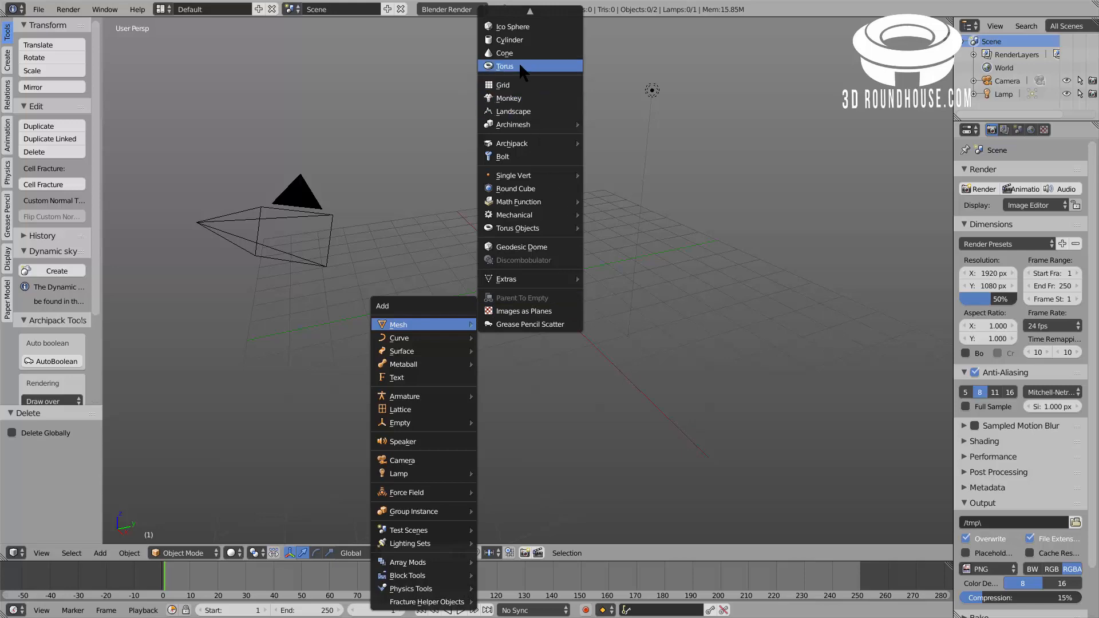
pyautogui.click(504, 67)
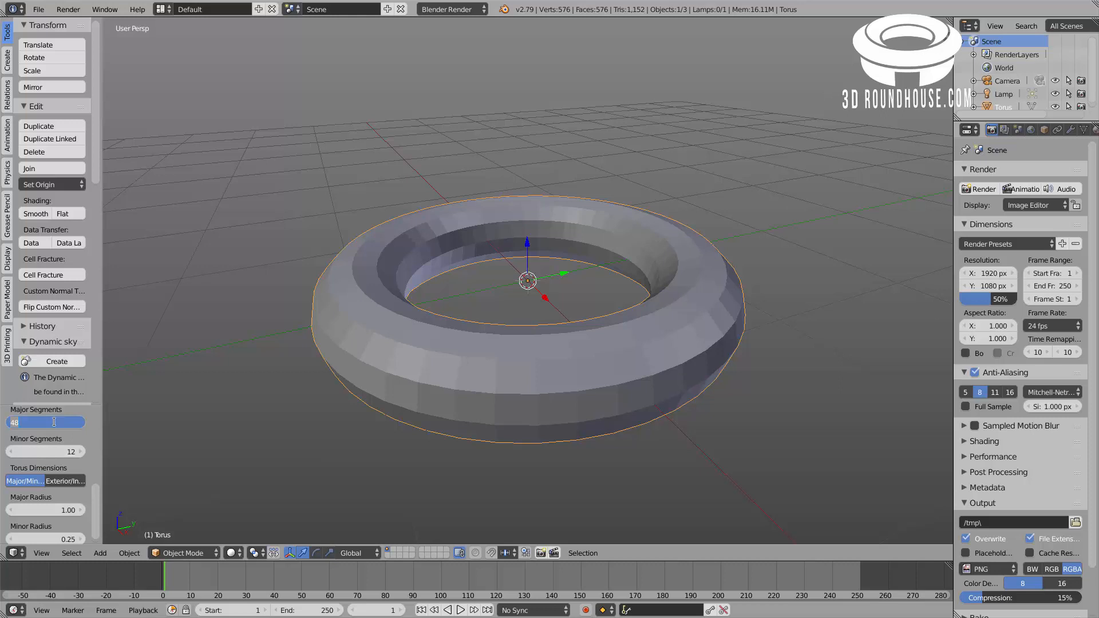
# - Set the torus to 60 major segments, major radius 3.25 and a thinner 0.20 tube
pyautogui.write('60')
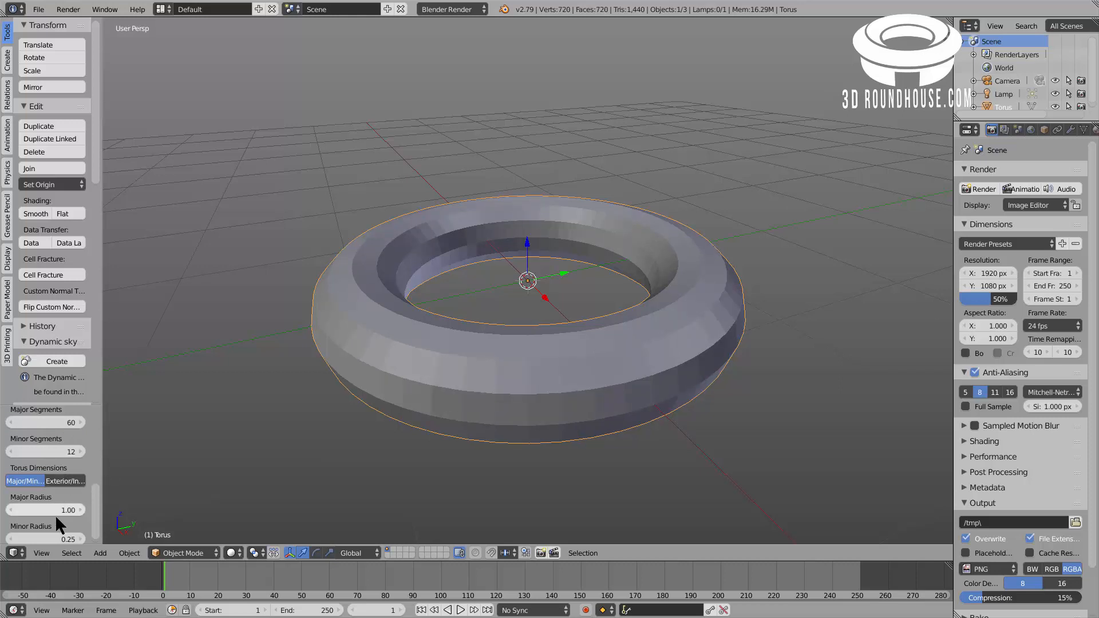
pyautogui.write('3.25')
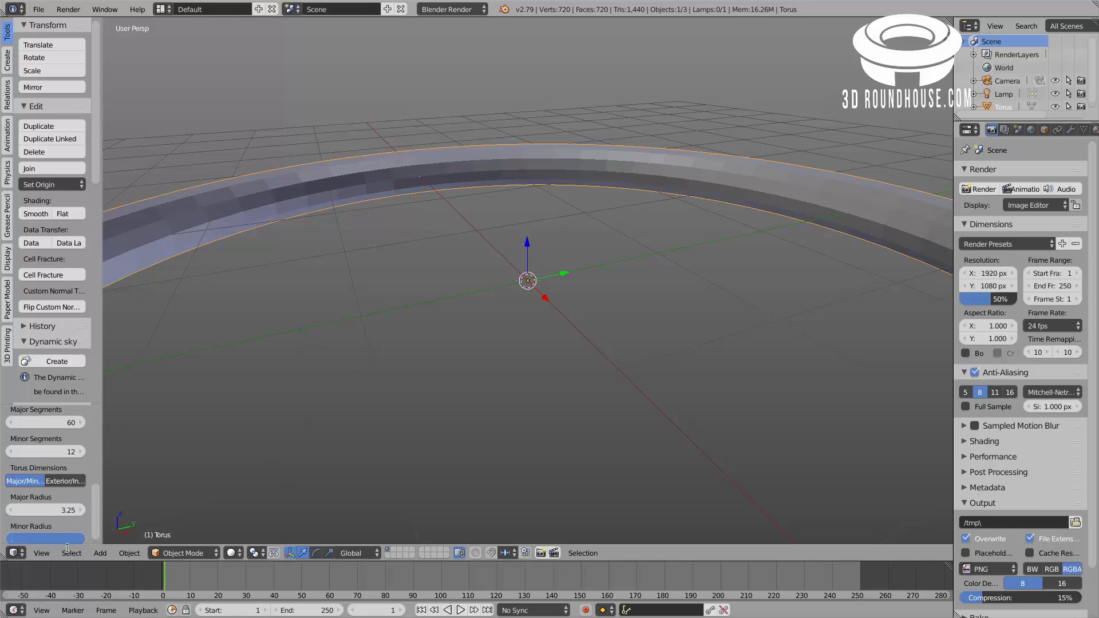
pyautogui.moveTo(43, 539); pyautogui.dragTo(14, 539)
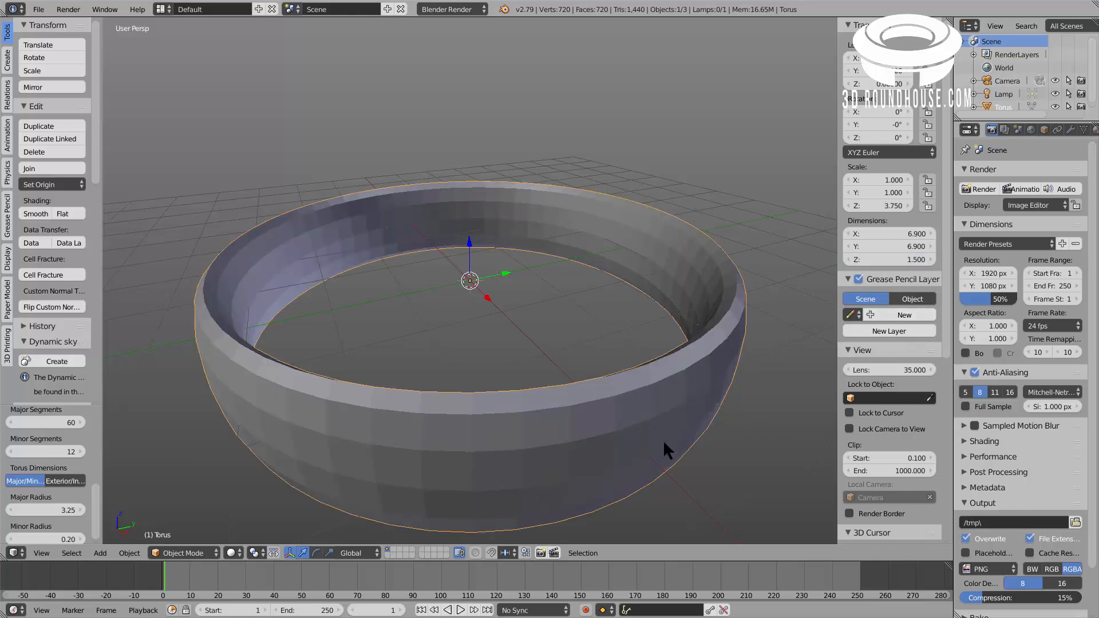
pyautogui.moveTo(666, 449); pyautogui.dragTo(568, 392)
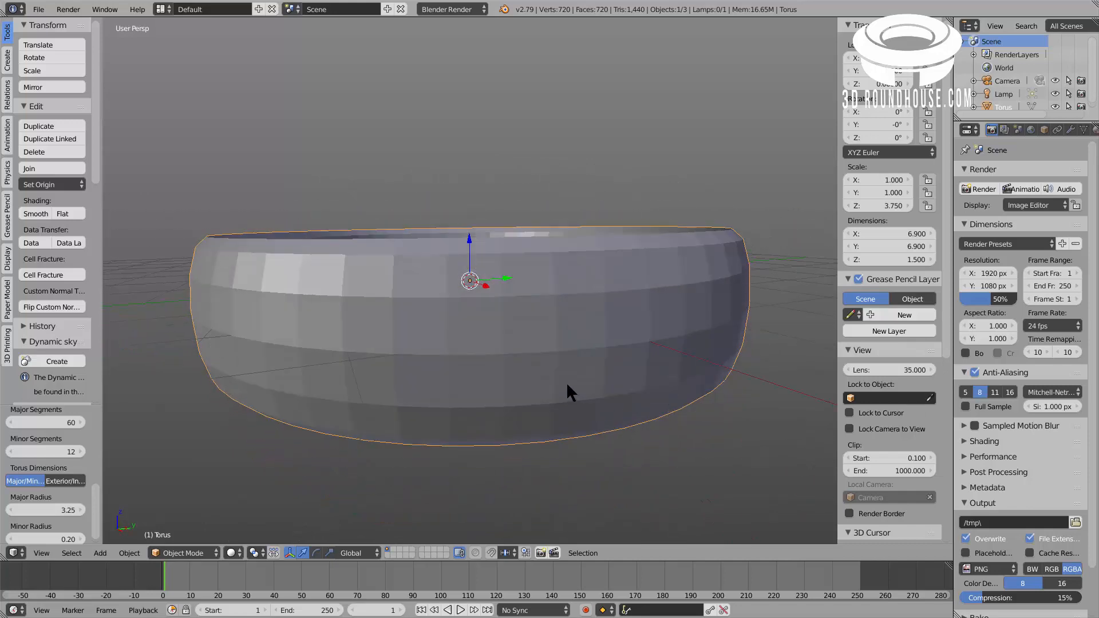
pyautogui.moveTo(863, 274)
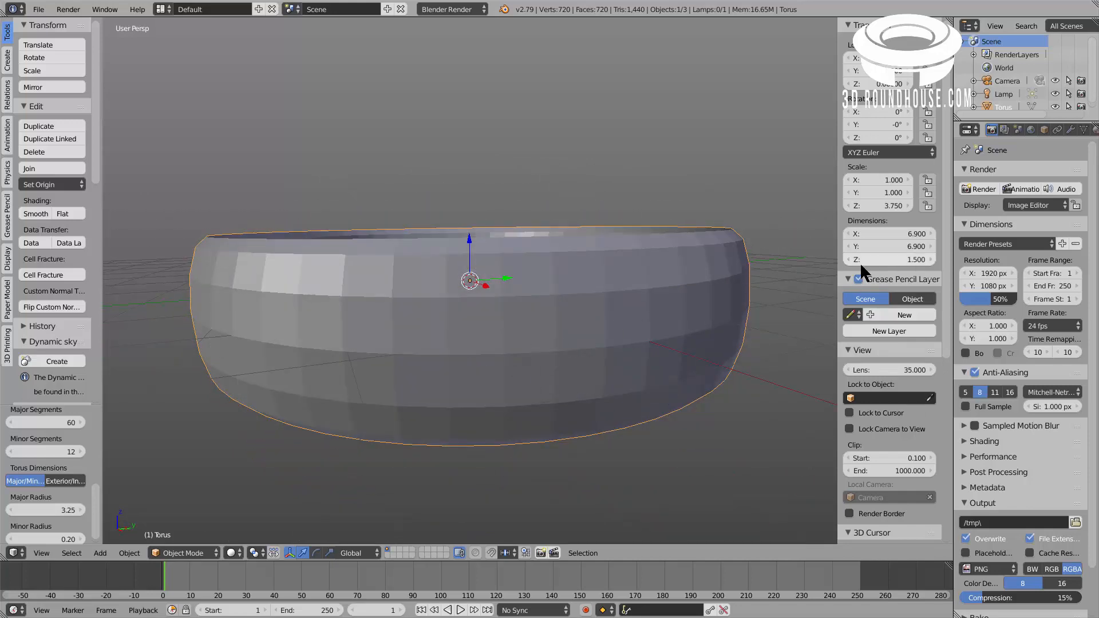
pyautogui.moveTo(886, 263)
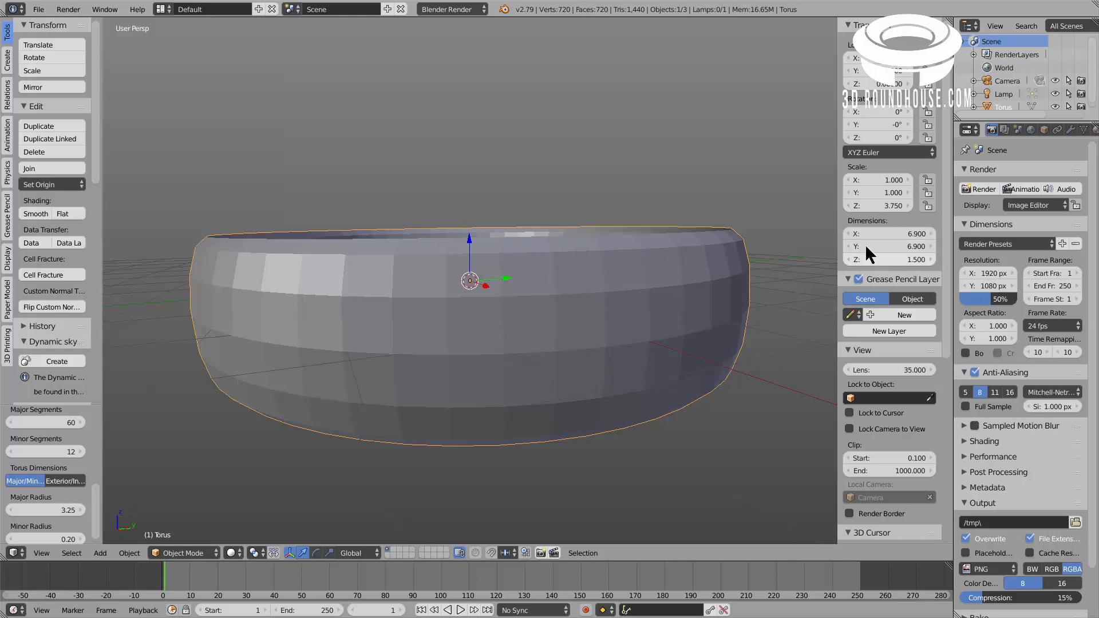
pyautogui.moveTo(477, 264)
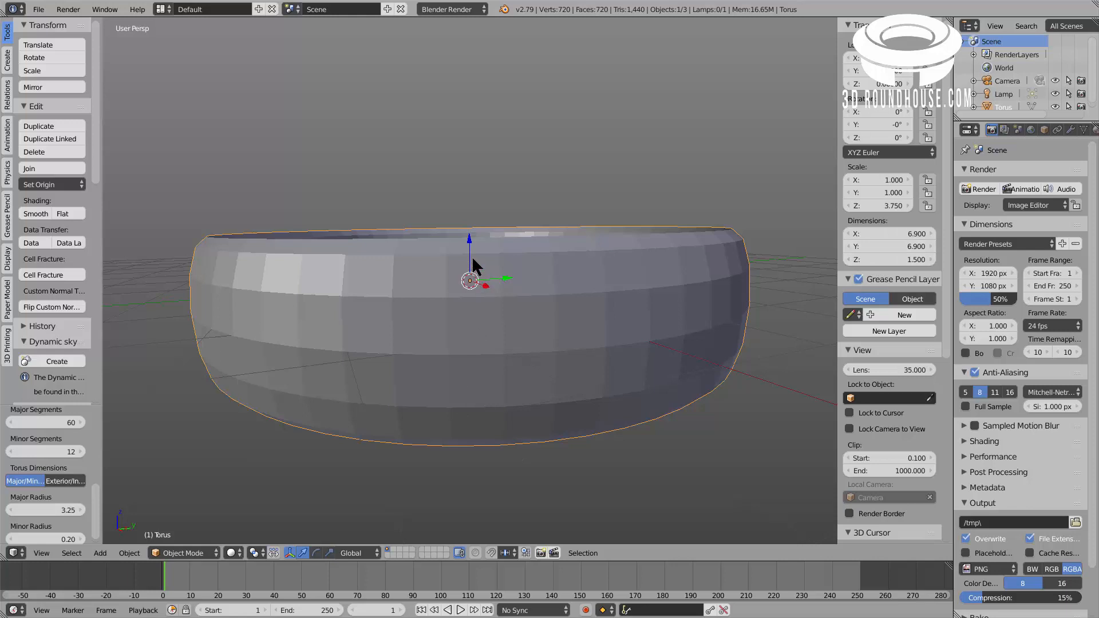
pyautogui.moveTo(467, 283)
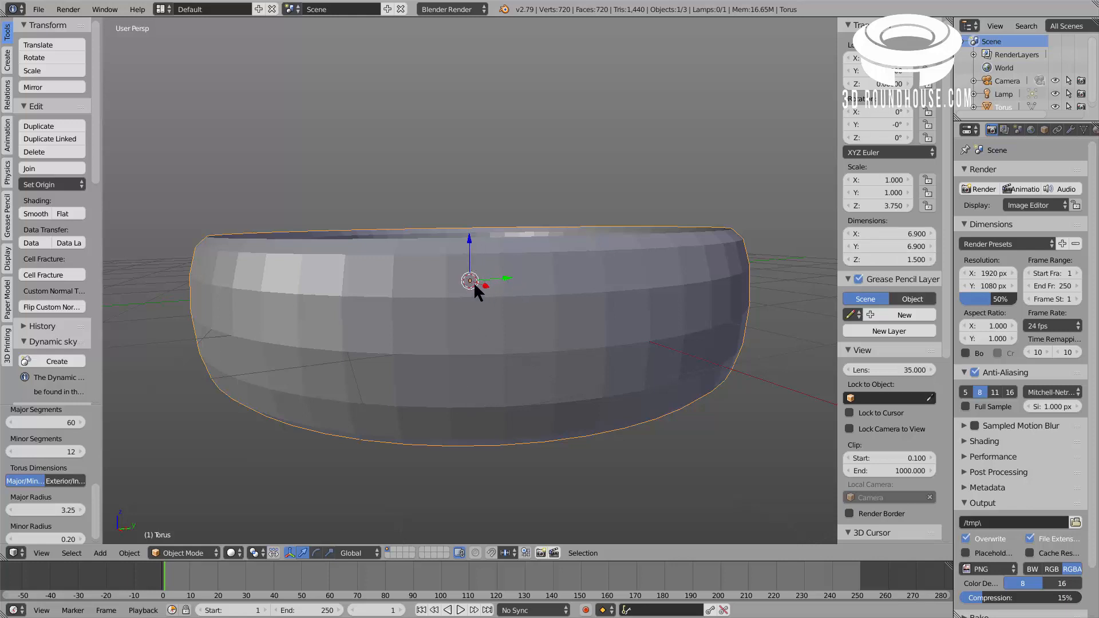
pyautogui.moveTo(796, 277)
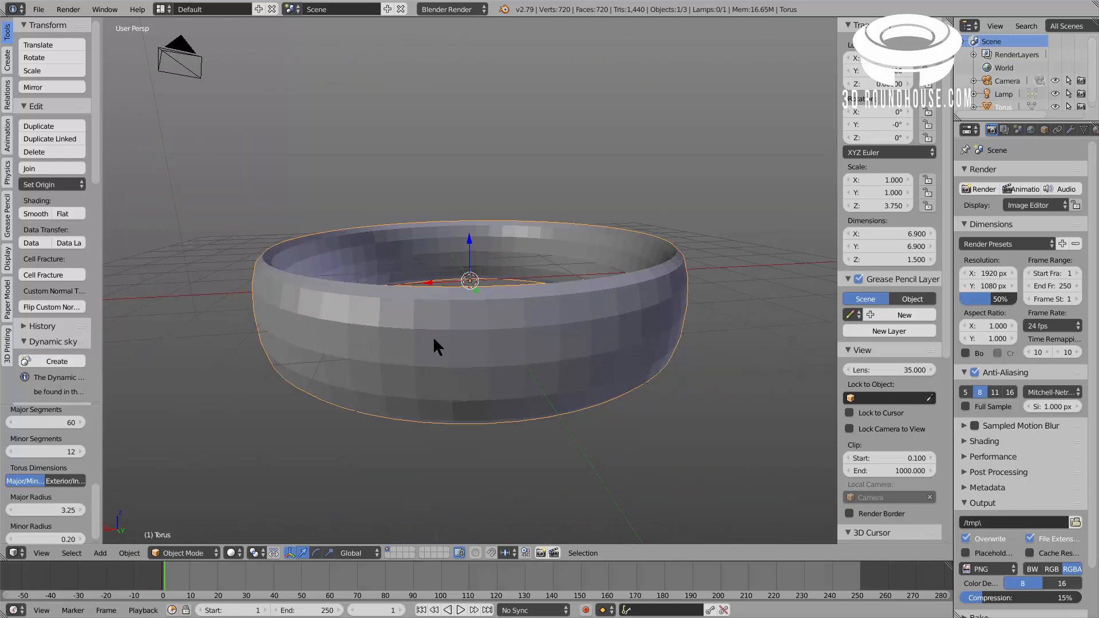
pyautogui.moveTo(491, 379)
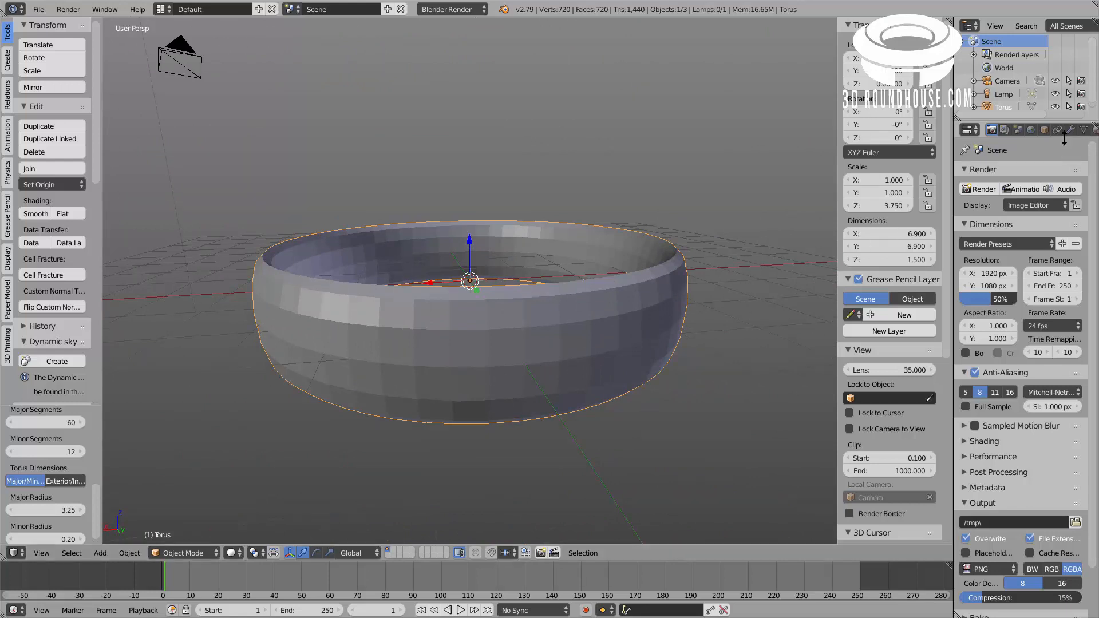
# - Add a Decimate modifier in Un-Subdivide mode with 1 iteration, halving the ring's faces
pyautogui.click(1072, 129)
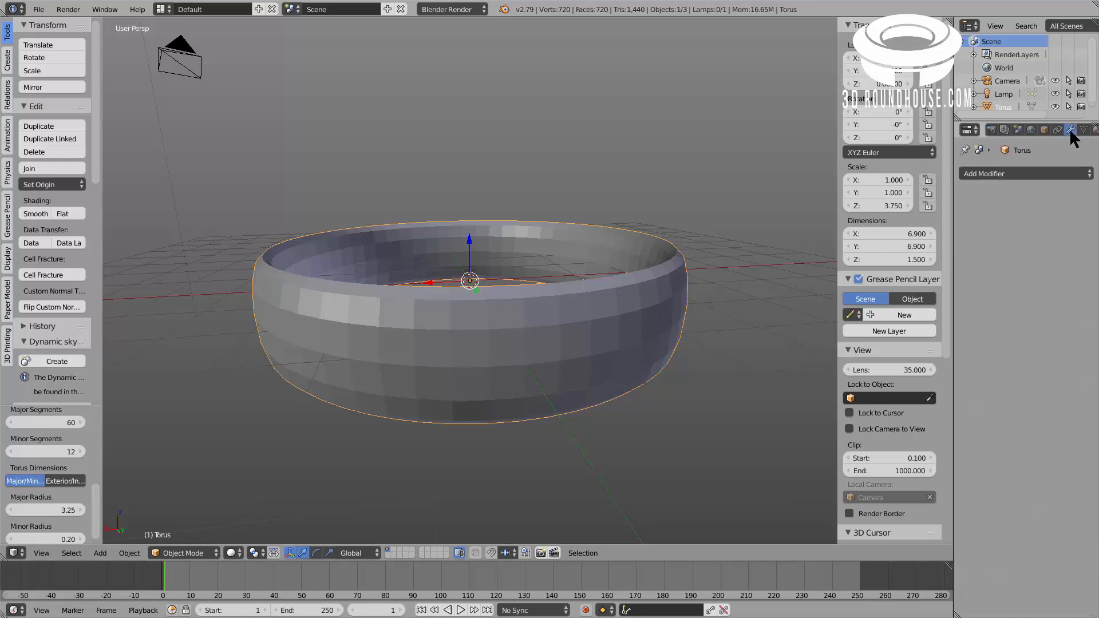
pyautogui.click(1024, 173)
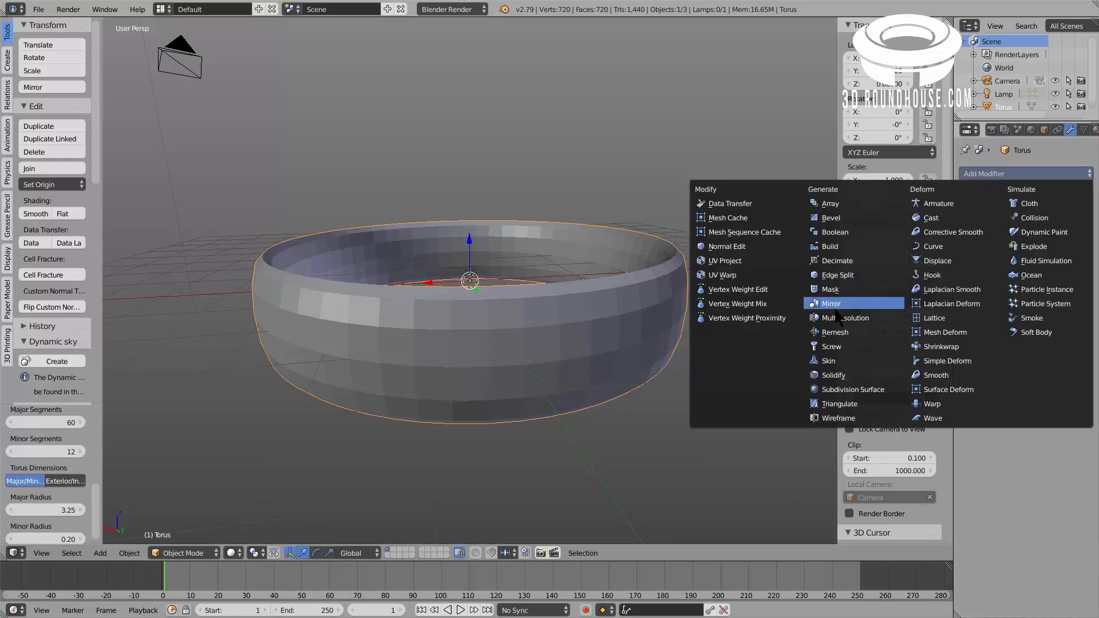
pyautogui.moveTo(844, 261)
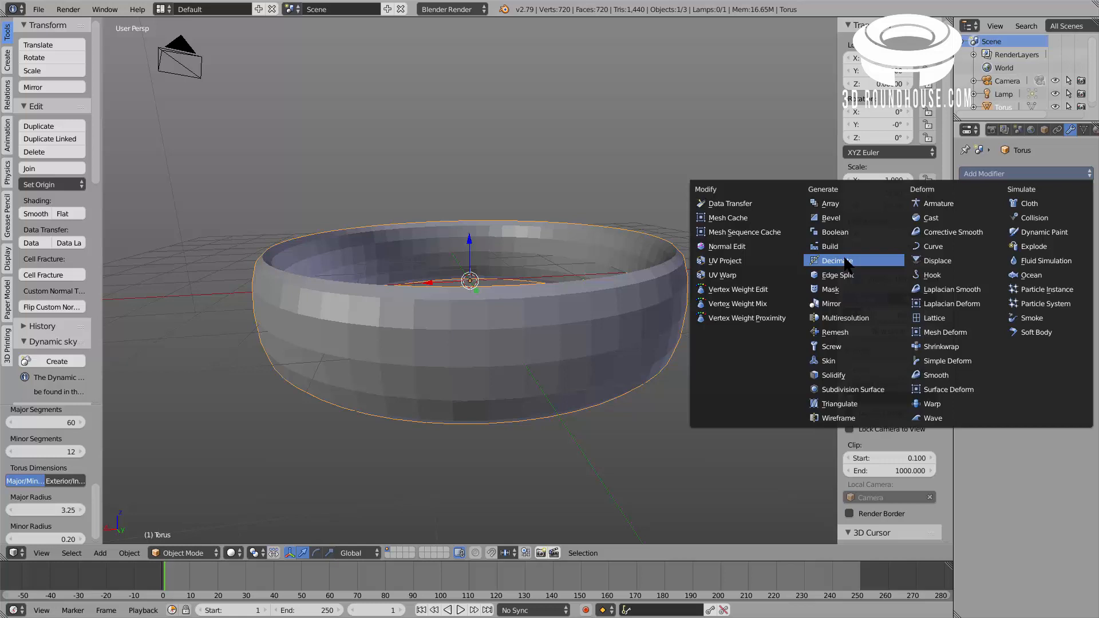
pyautogui.moveTo(849, 418)
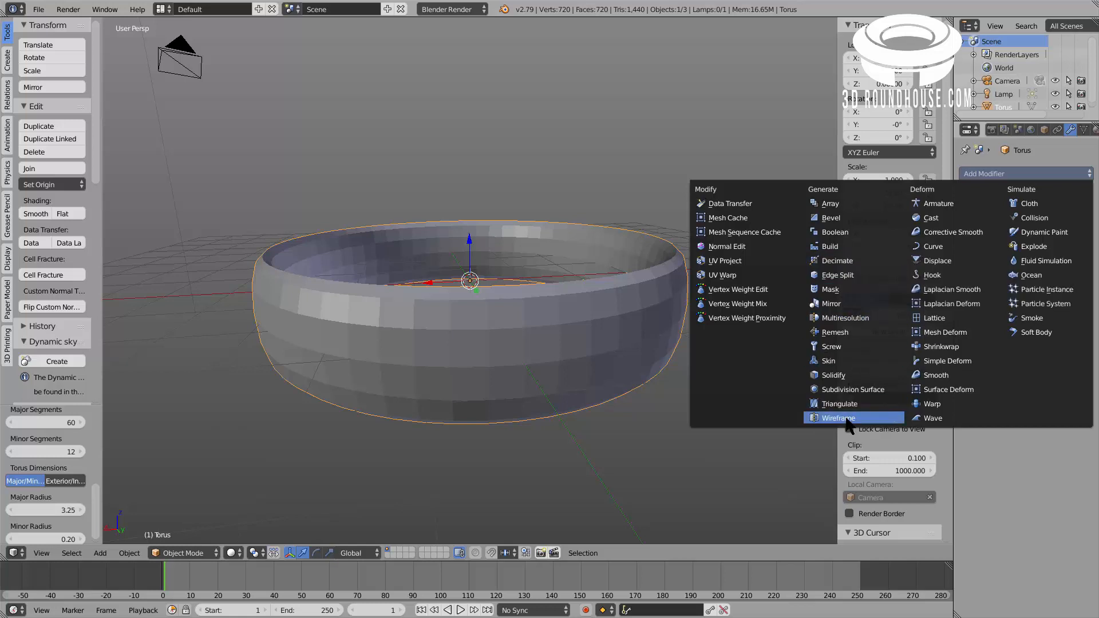
pyautogui.moveTo(852, 389)
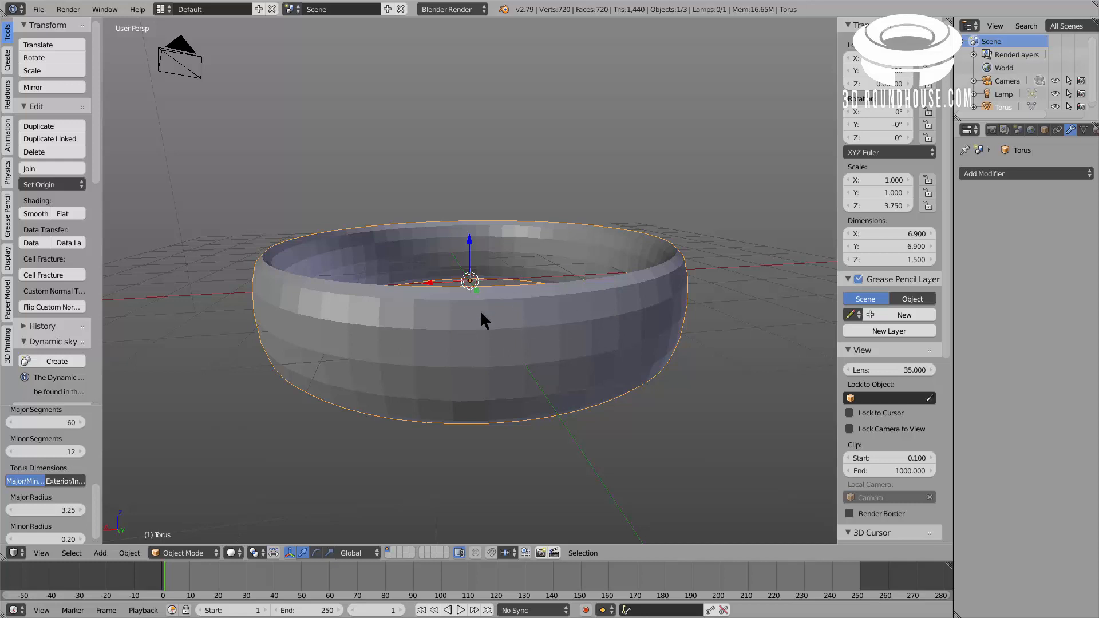
pyautogui.moveTo(502, 342)
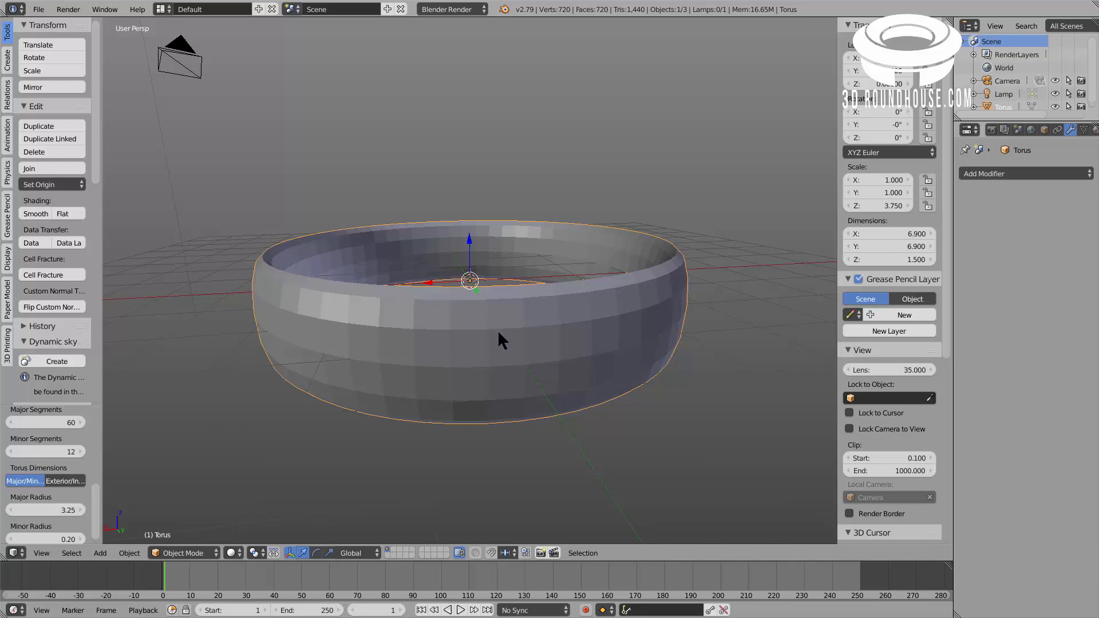
pyautogui.moveTo(1024, 173)
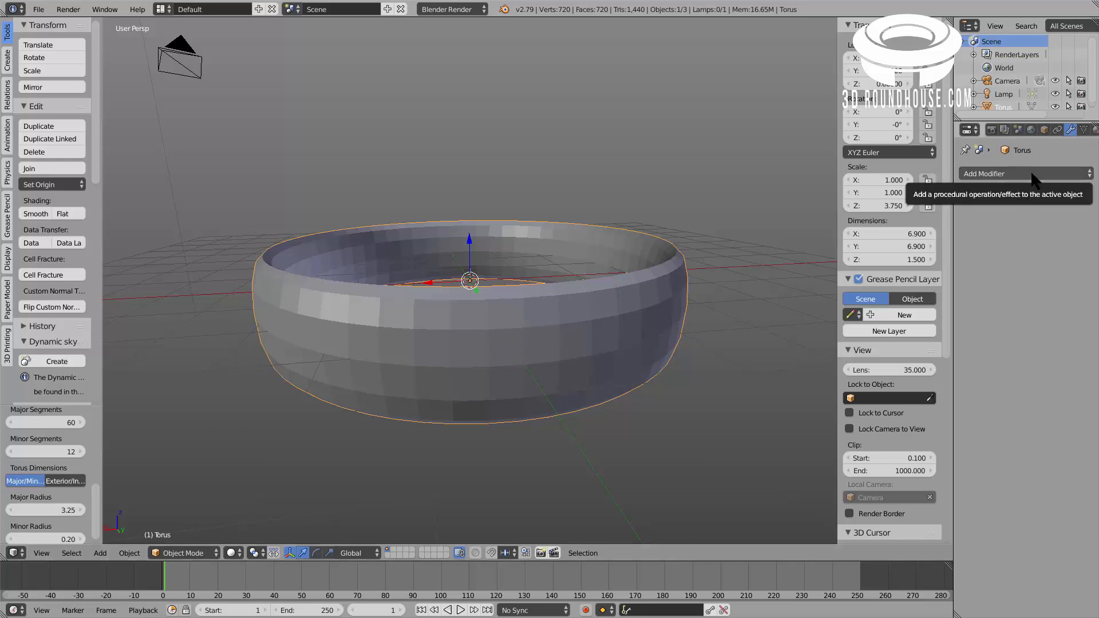
pyautogui.click(1024, 173)
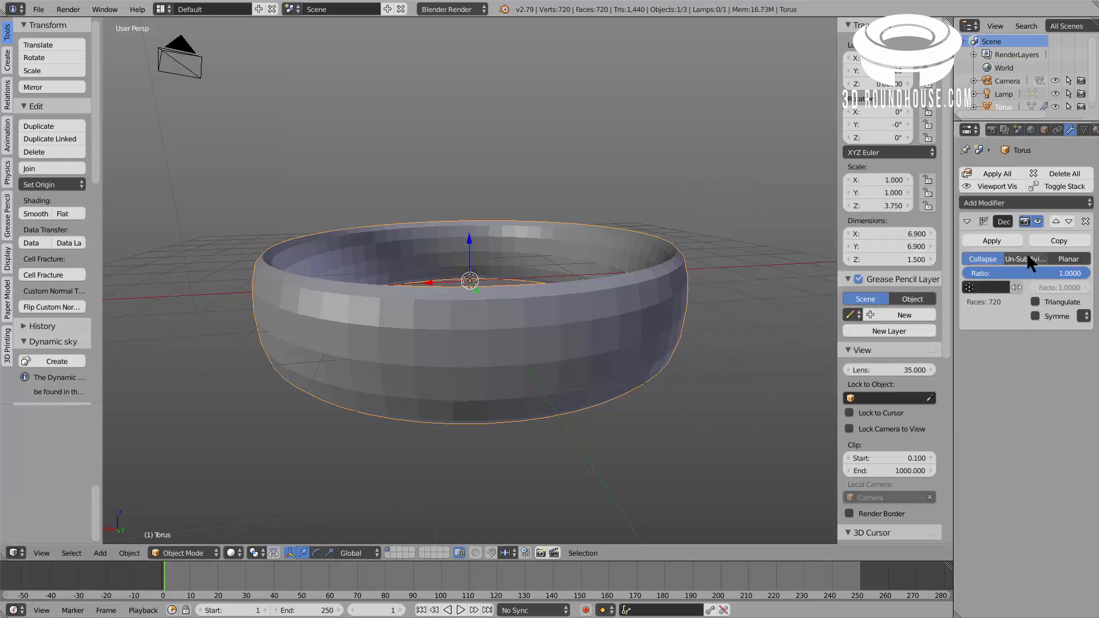
pyautogui.click(1027, 258)
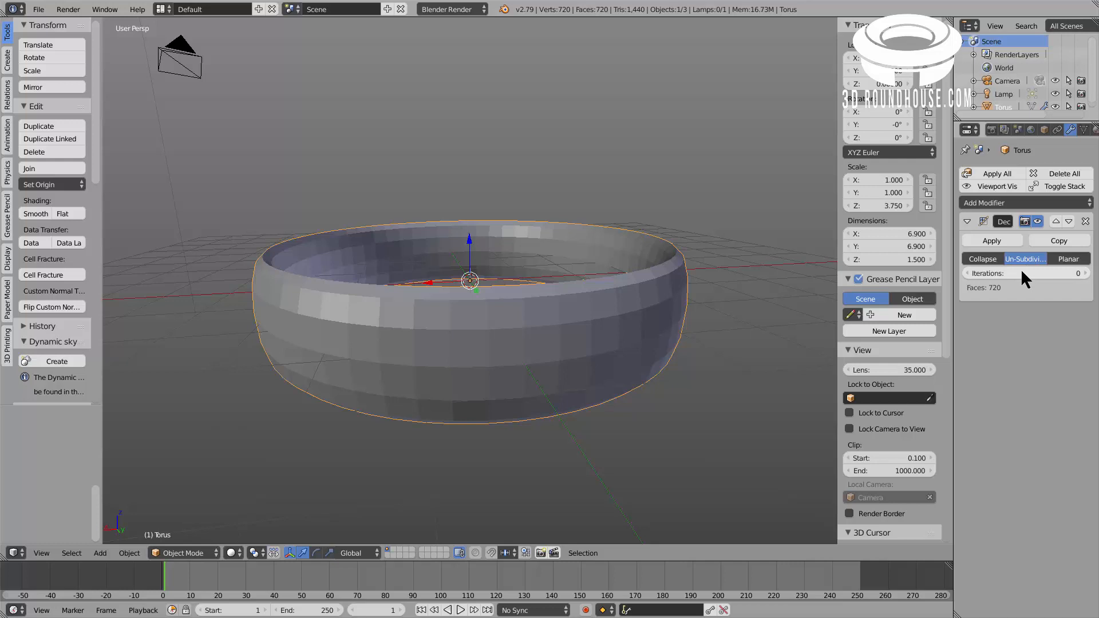
pyautogui.click(1024, 273)
pyautogui.write('1')
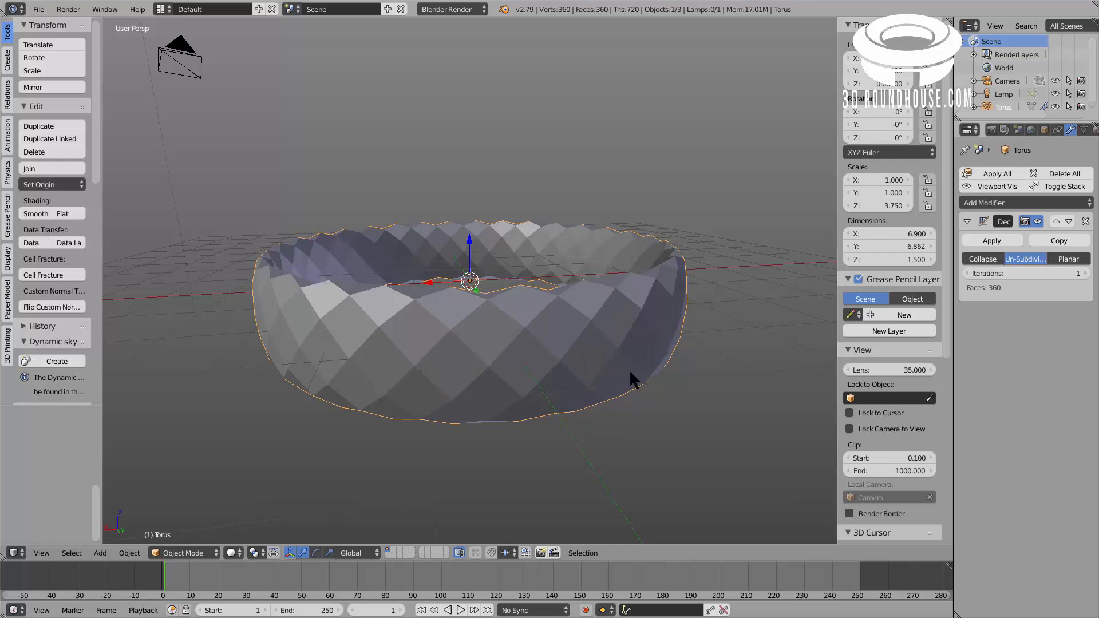
pyautogui.moveTo(491, 352)
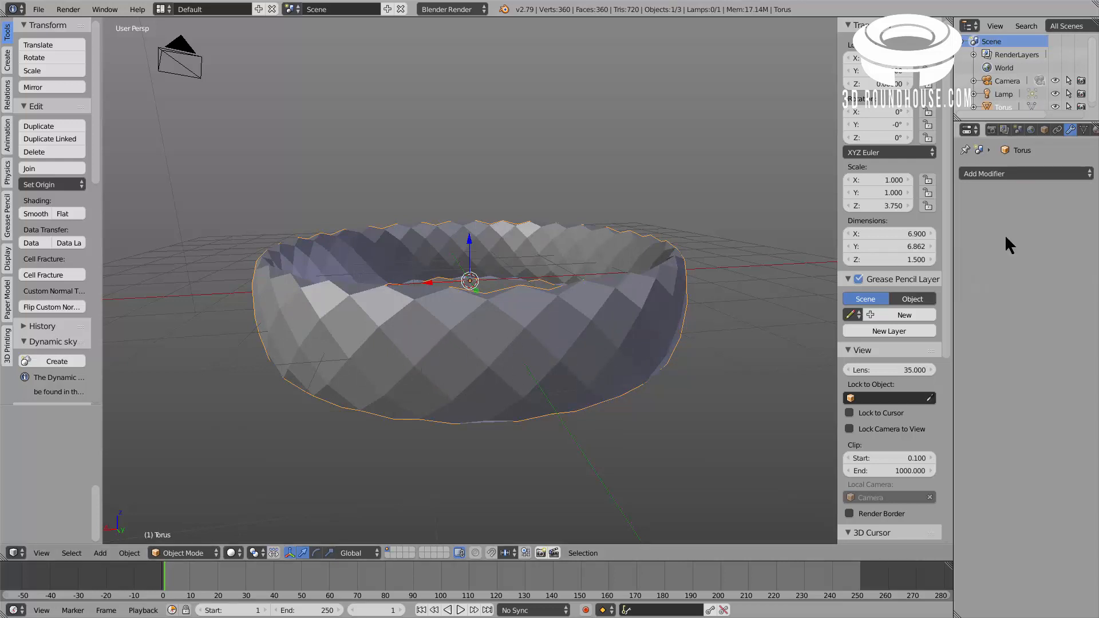
# - Add a Wireframe modifier with thick struts and apply it, giving a 2,880-face lattice
pyautogui.click(1024, 173)
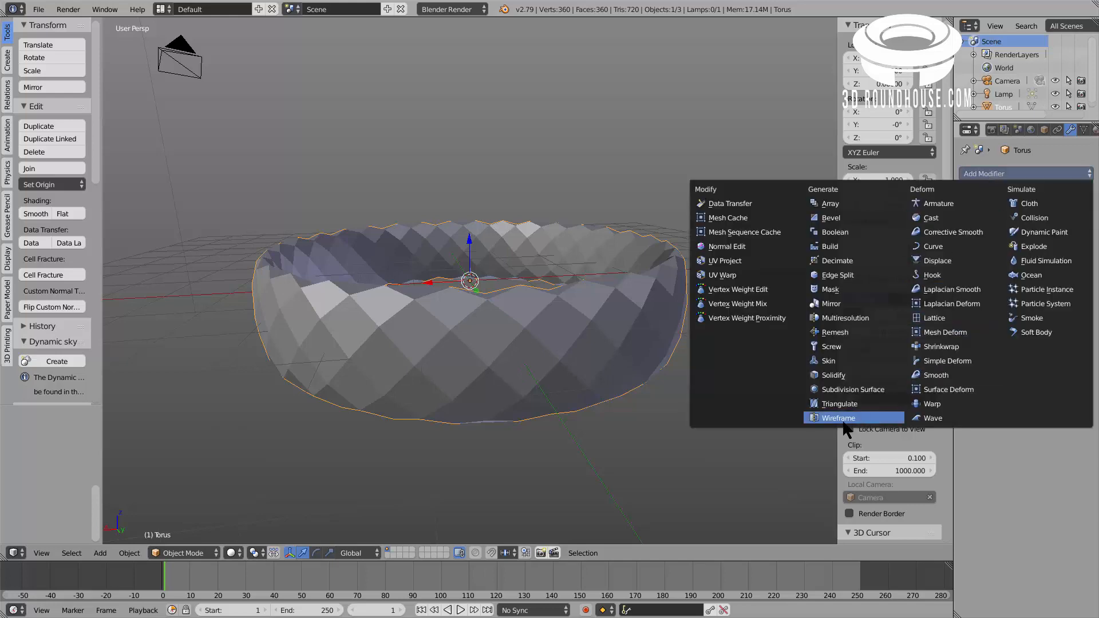
pyautogui.click(838, 418)
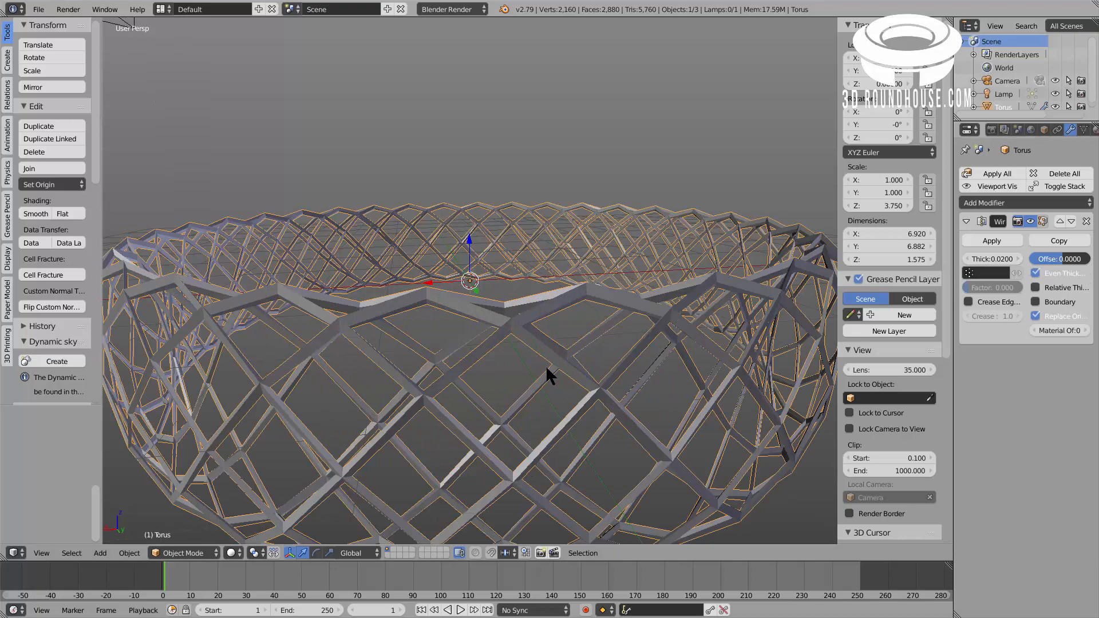
pyautogui.moveTo(550, 375); pyautogui.dragTo(539, 350)
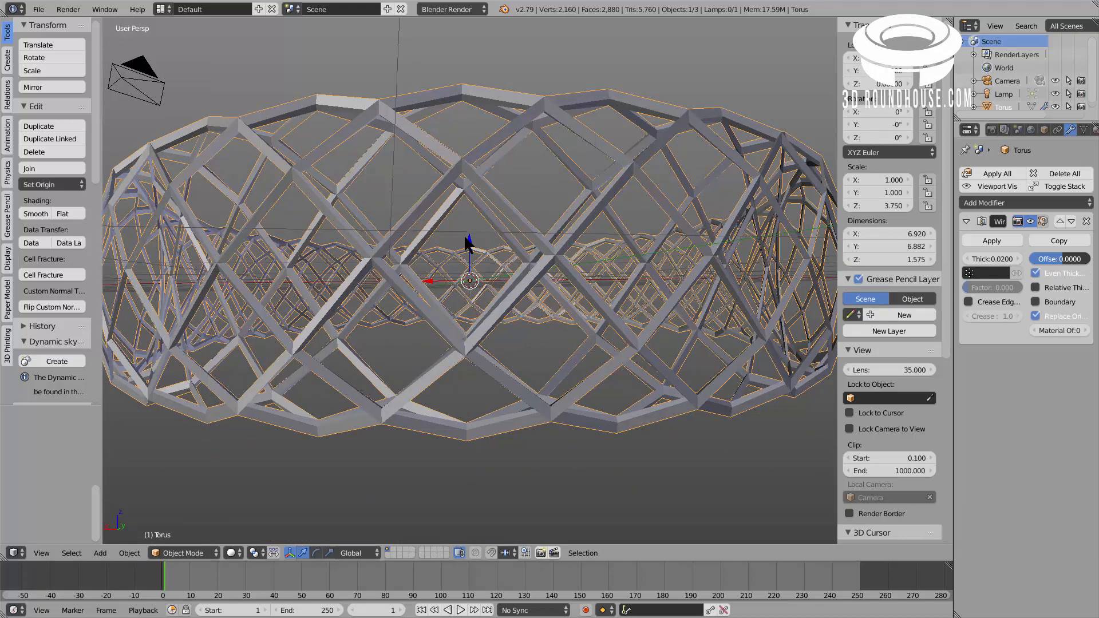
pyautogui.moveTo(516, 207)
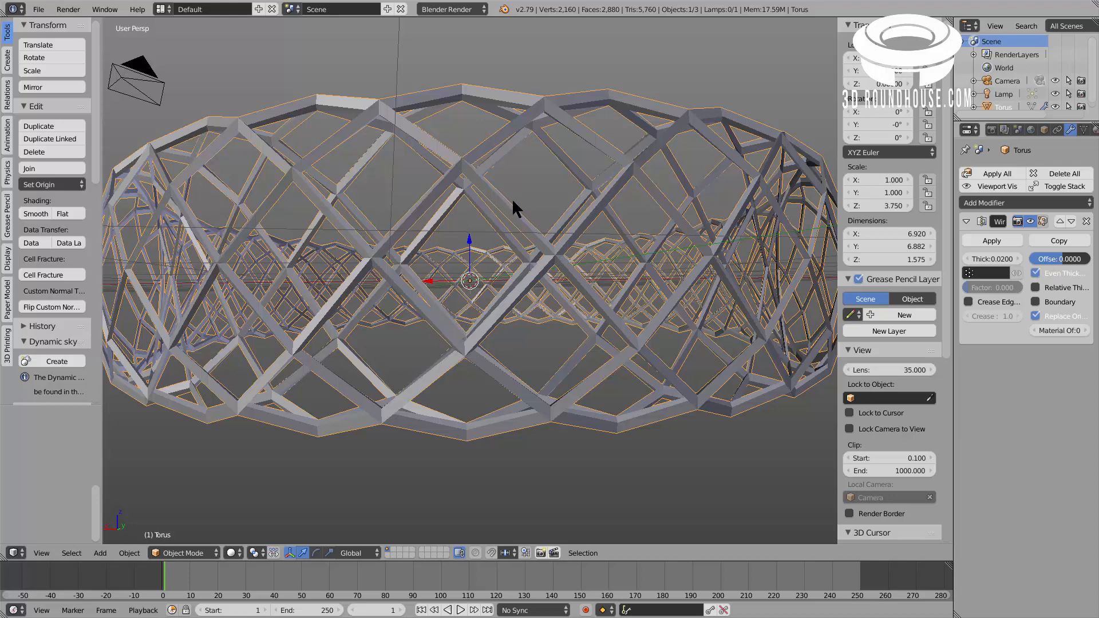
pyautogui.moveTo(594, 263)
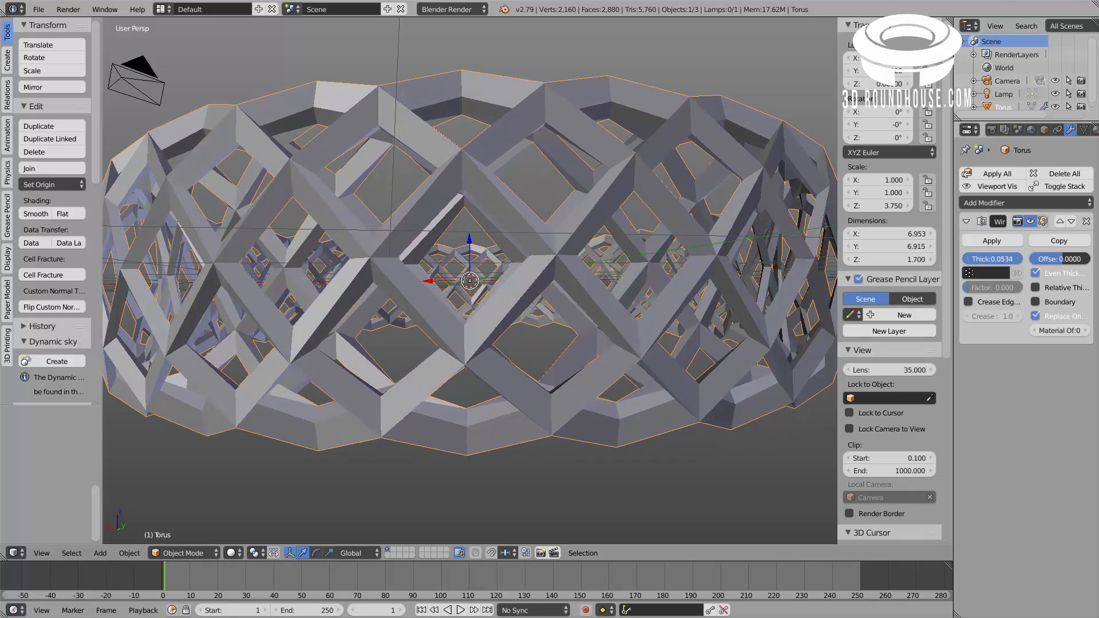
pyautogui.click(992, 239)
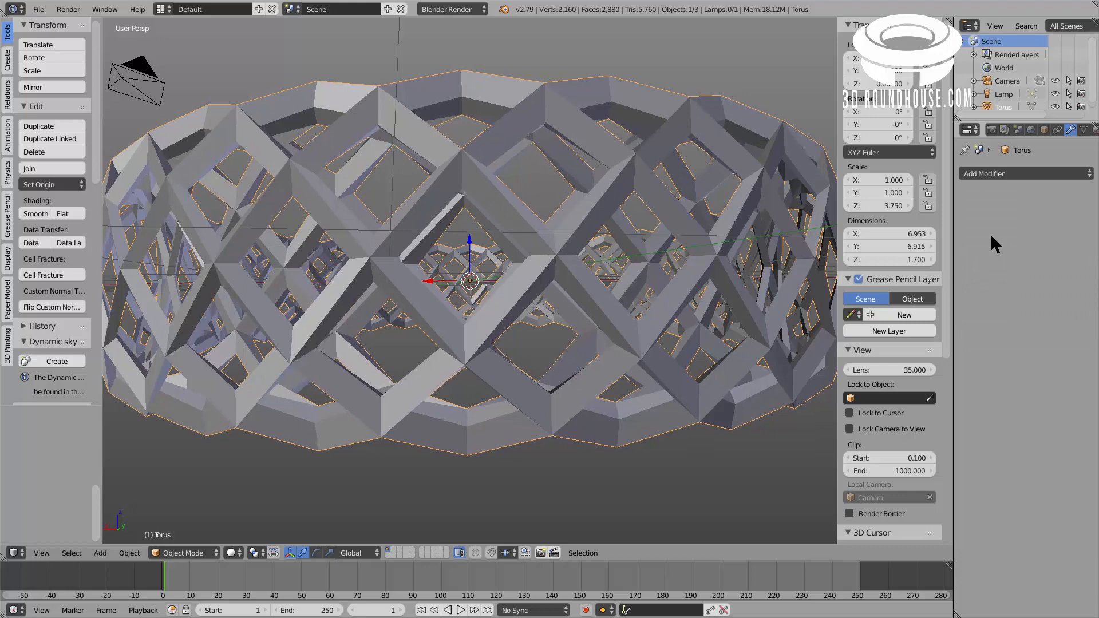
# - Add a Subdivision Surface modifier with 3 viewport levels to round the lattice holes
pyautogui.click(1024, 173)
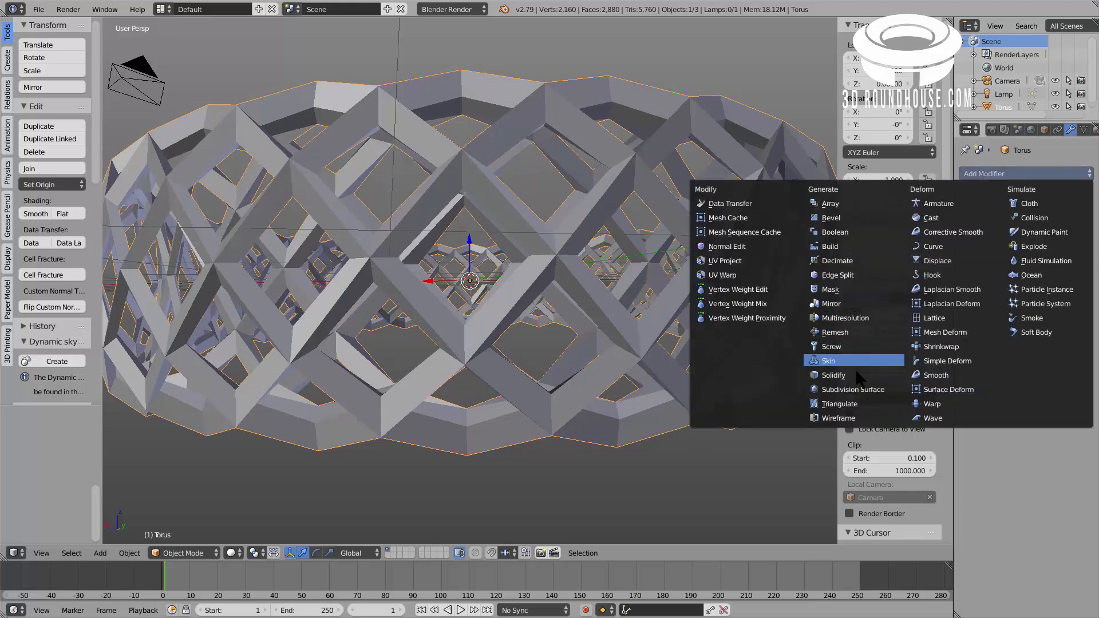
pyautogui.moveTo(853, 390)
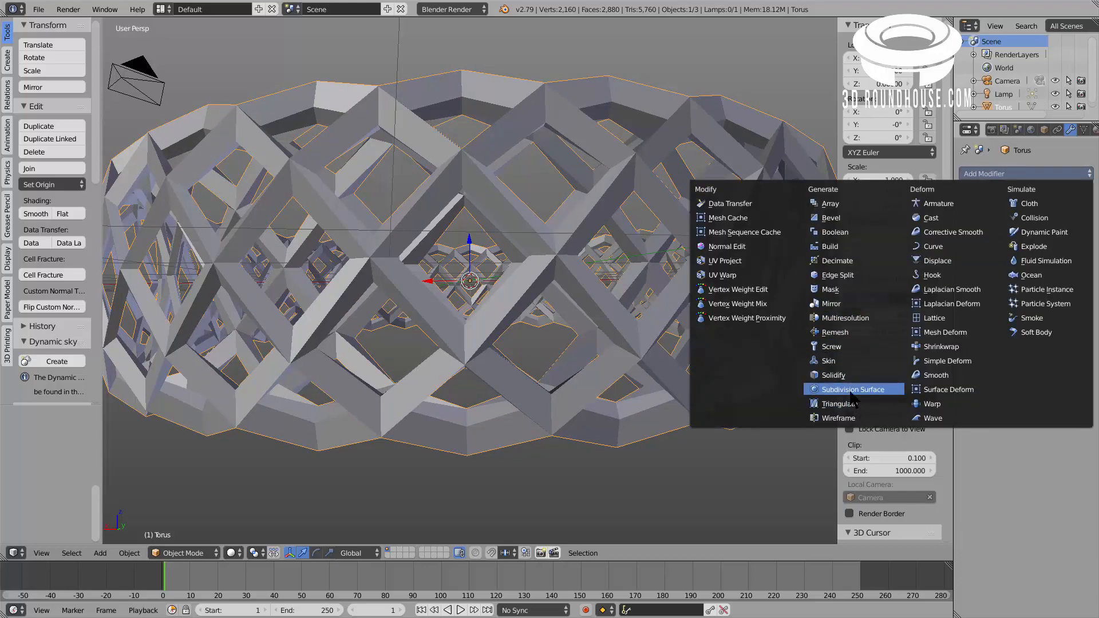
pyautogui.click(852, 389)
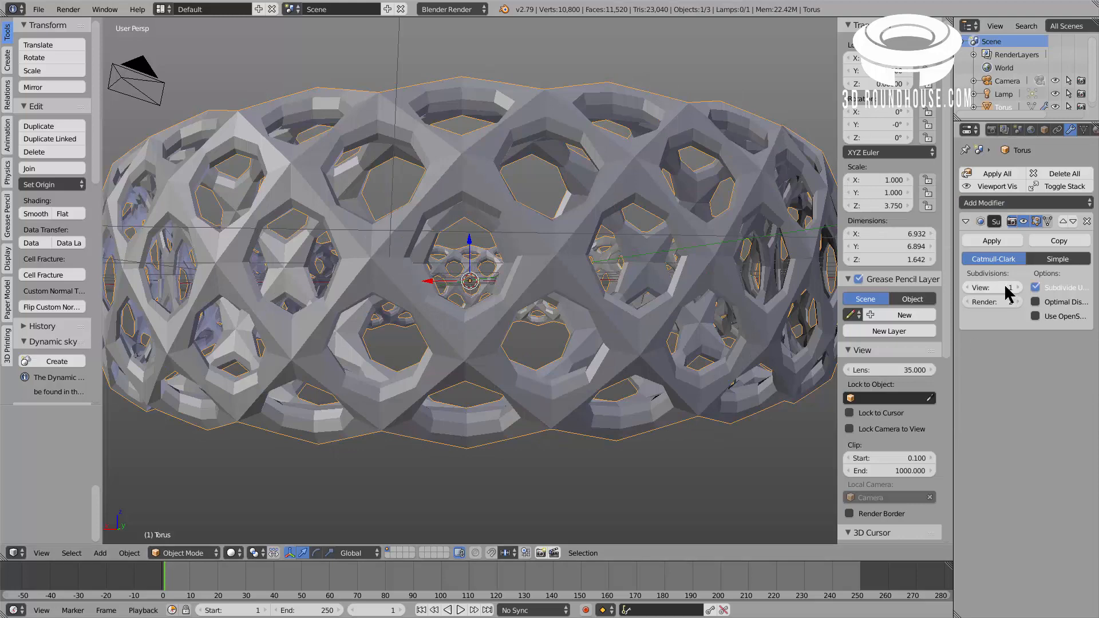
pyautogui.click(1017, 288)
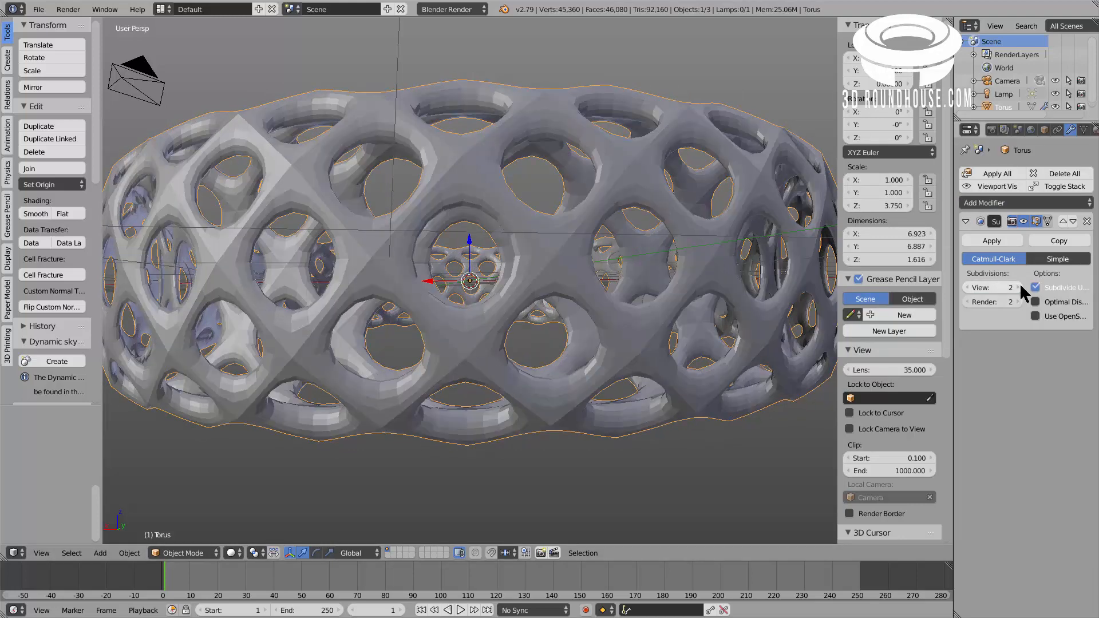
pyautogui.click(1014, 287)
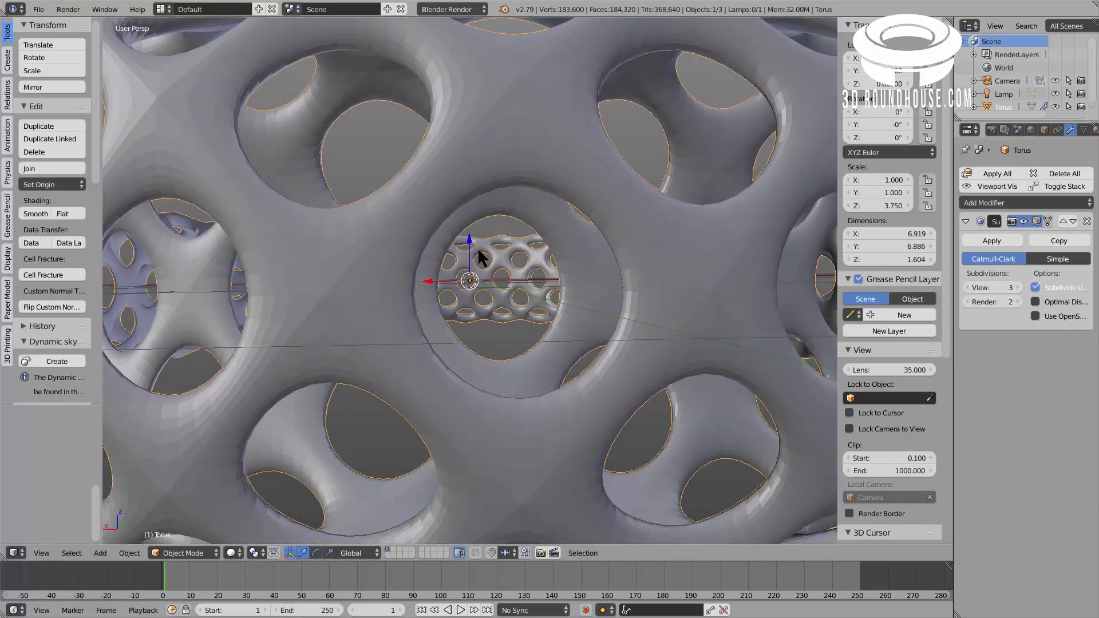
pyautogui.scroll(-3)
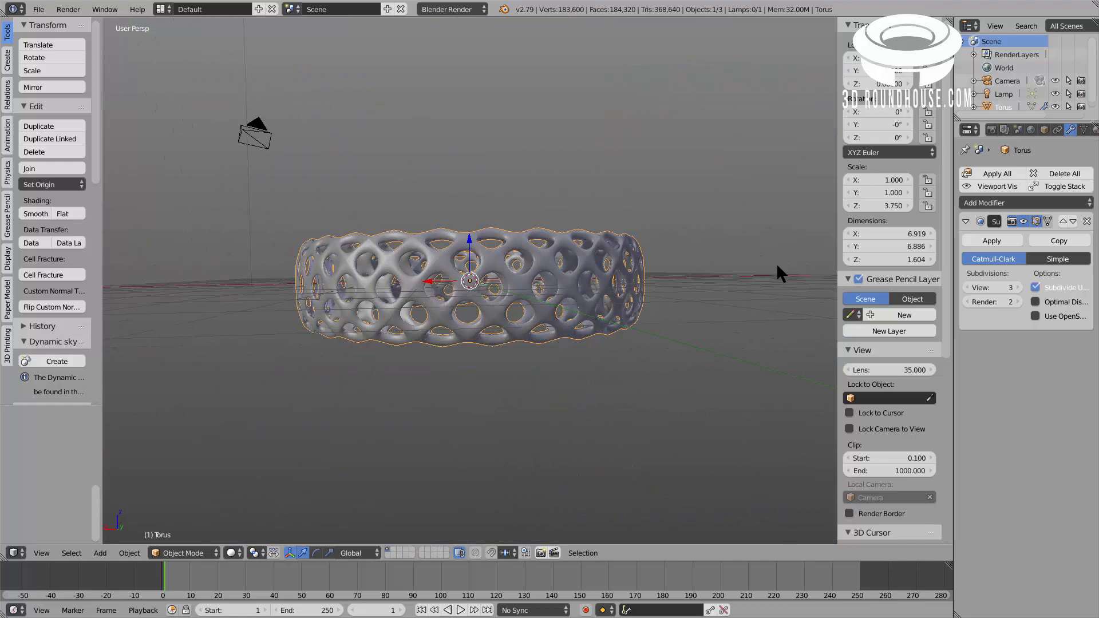
# - Set the bracelet's Z dimension to 2.300 to make it taller
pyautogui.click(889, 260)
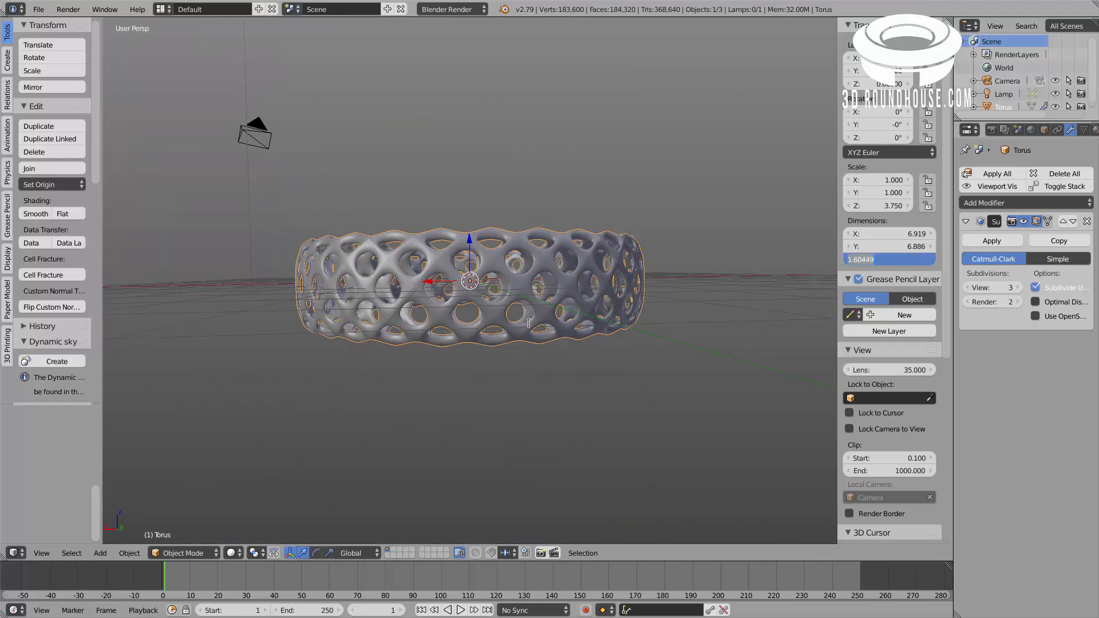
pyautogui.moveTo(550, 349)
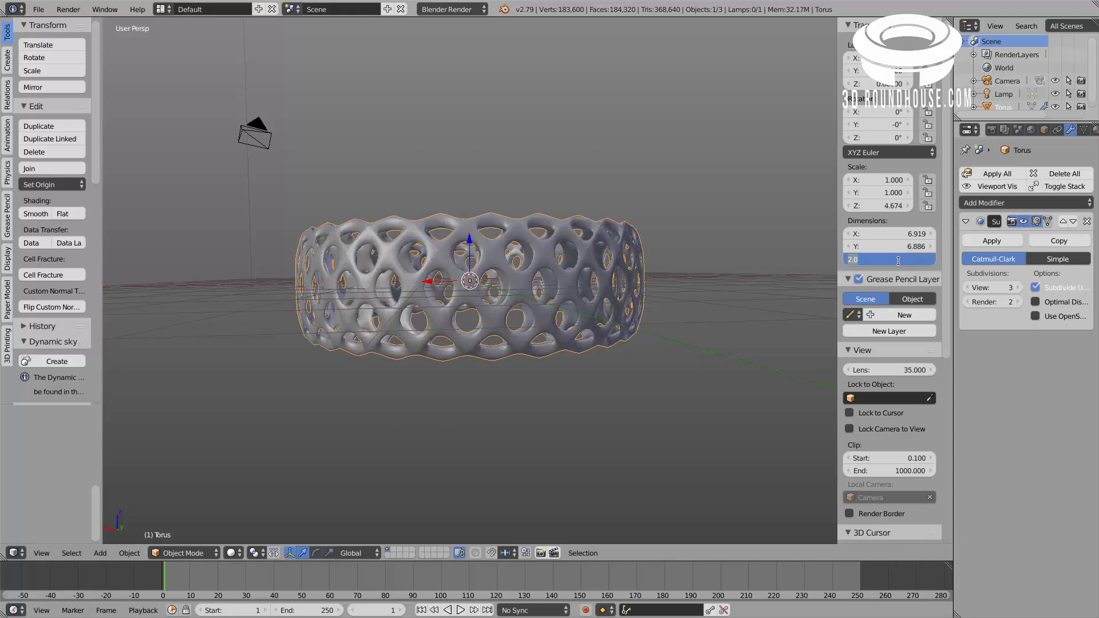
pyautogui.write('2.300')
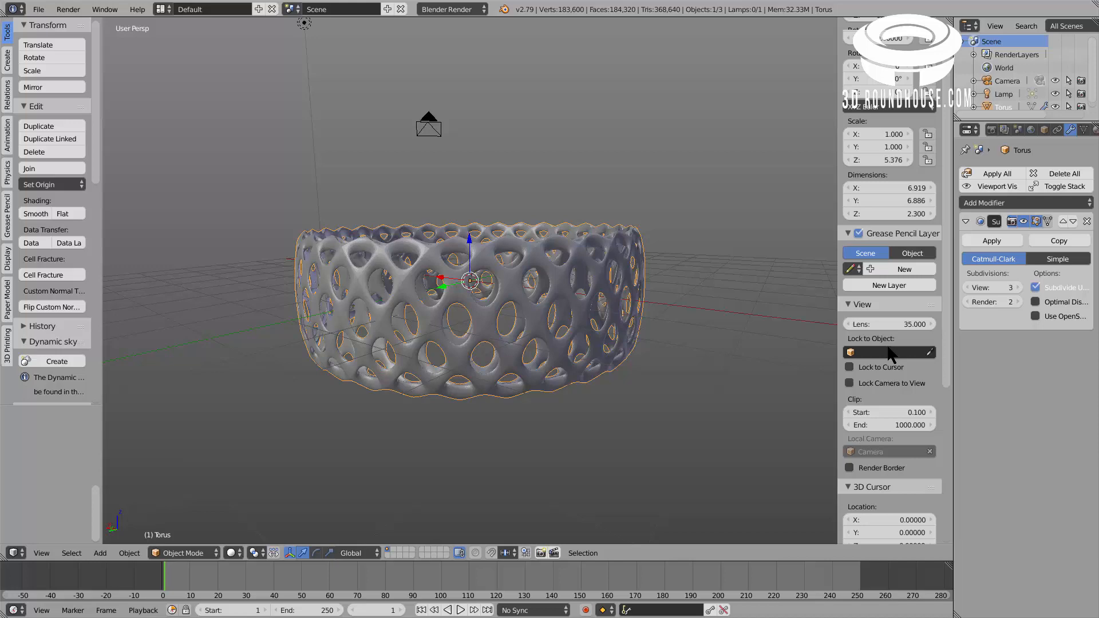
# - Enable Matcap shading in the viewport and orbit to view the bracelet
pyautogui.scroll(-3)
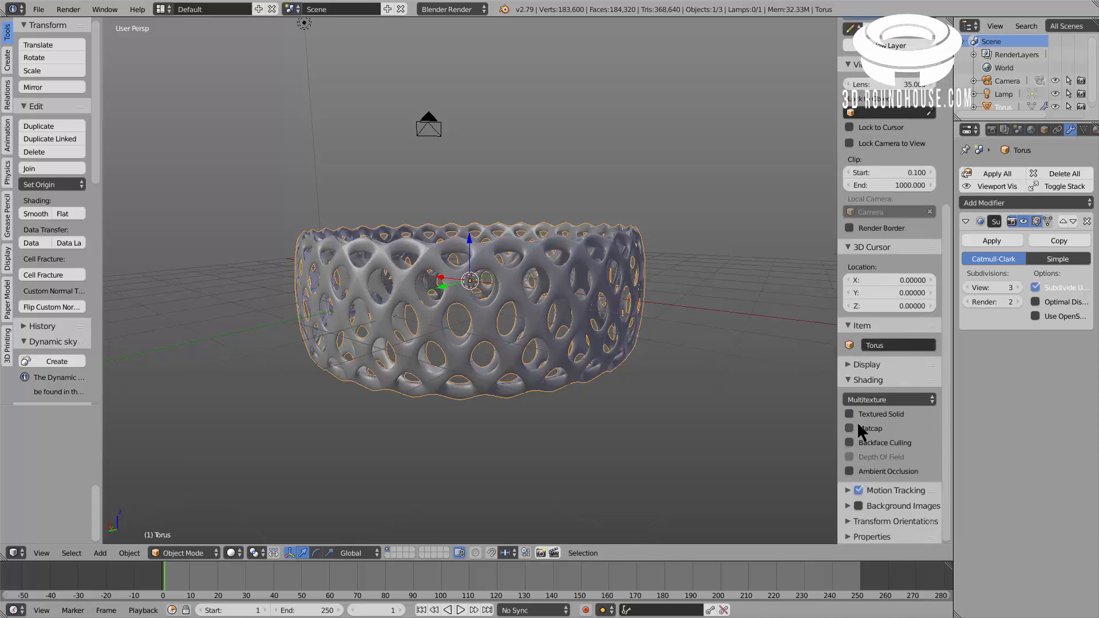
pyautogui.click(851, 429)
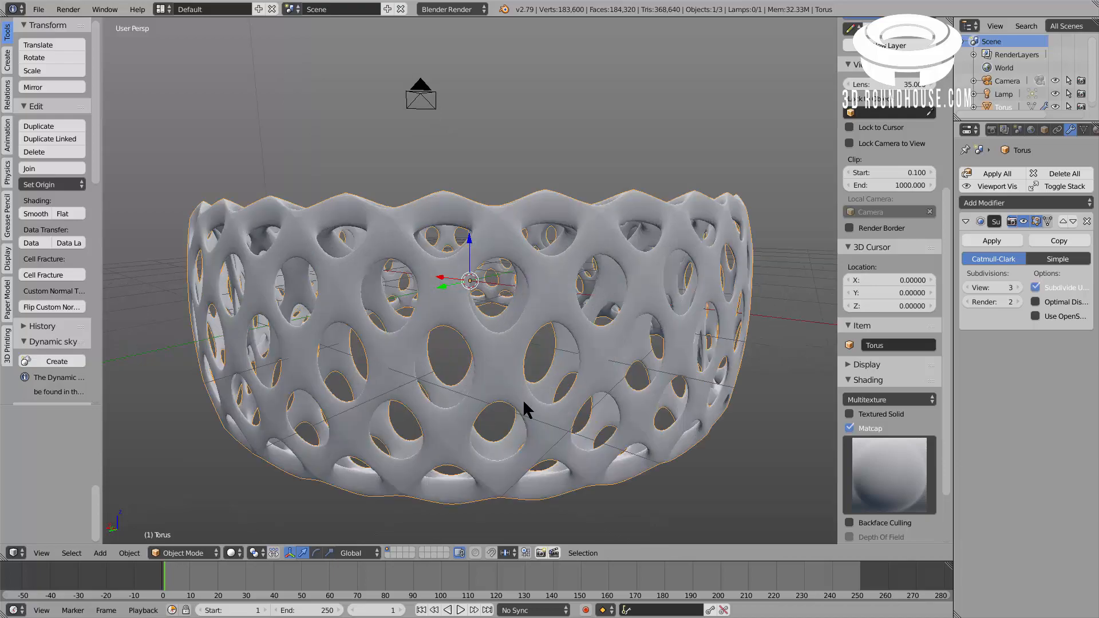
pyautogui.moveTo(526, 410); pyautogui.dragTo(463, 410)
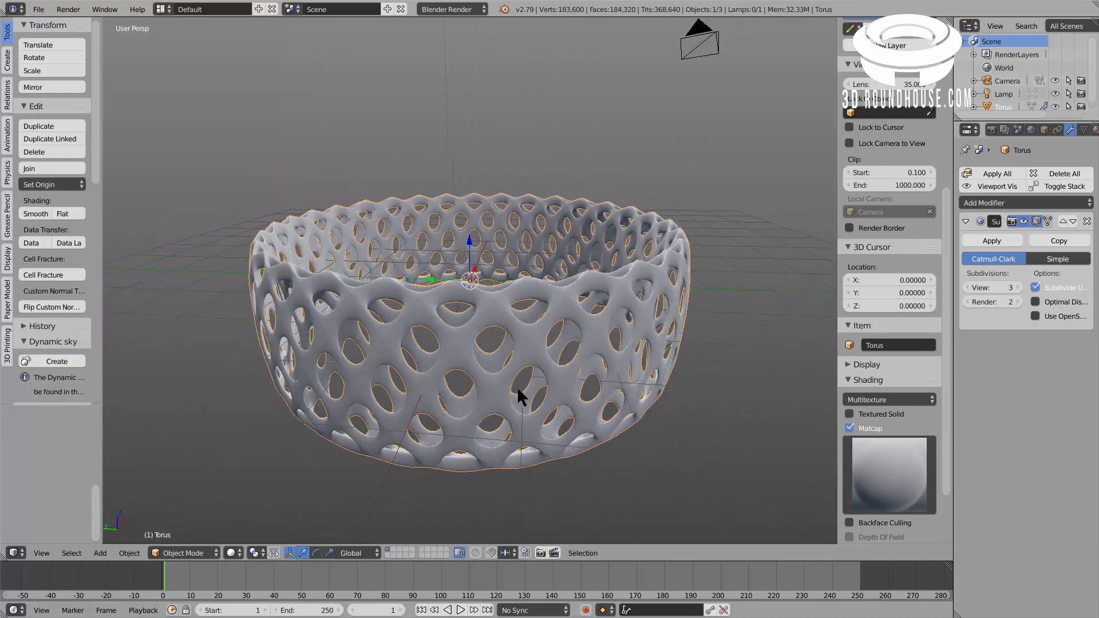
pyautogui.moveTo(520, 397); pyautogui.dragTo(578, 403)
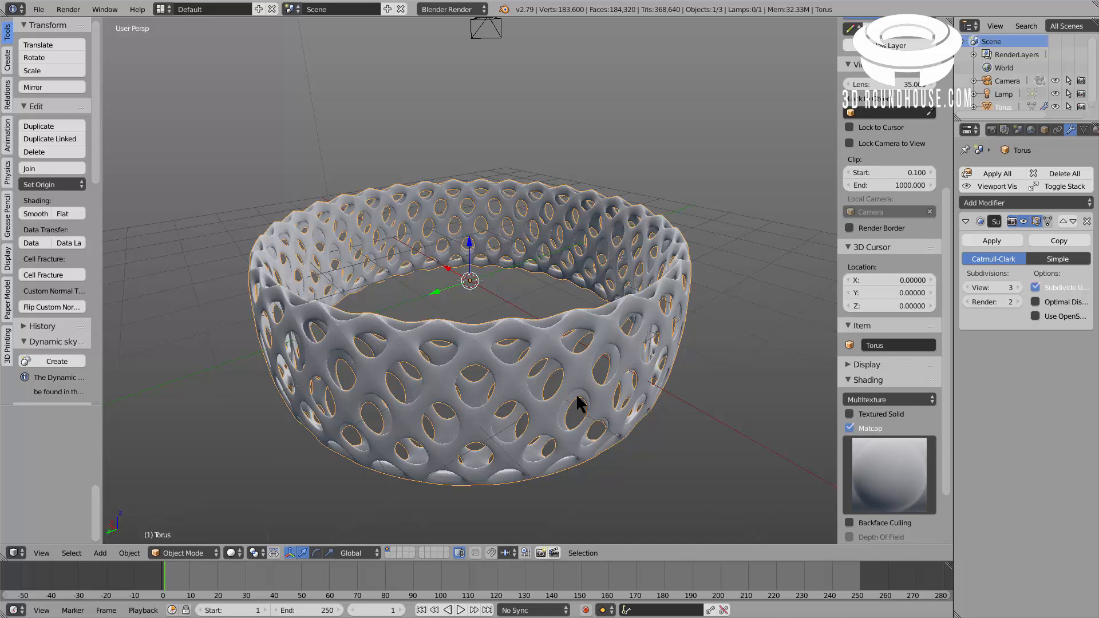
pyautogui.moveTo(856, 463)
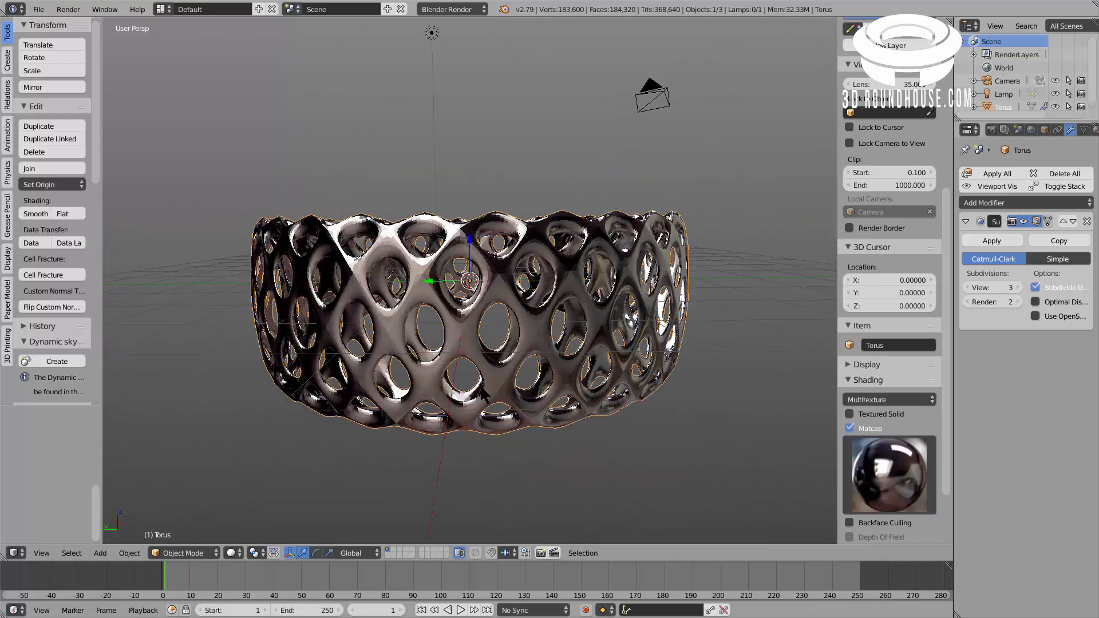
# - Swap the viewport matcap to the glossy green one
pyautogui.click(888, 474)
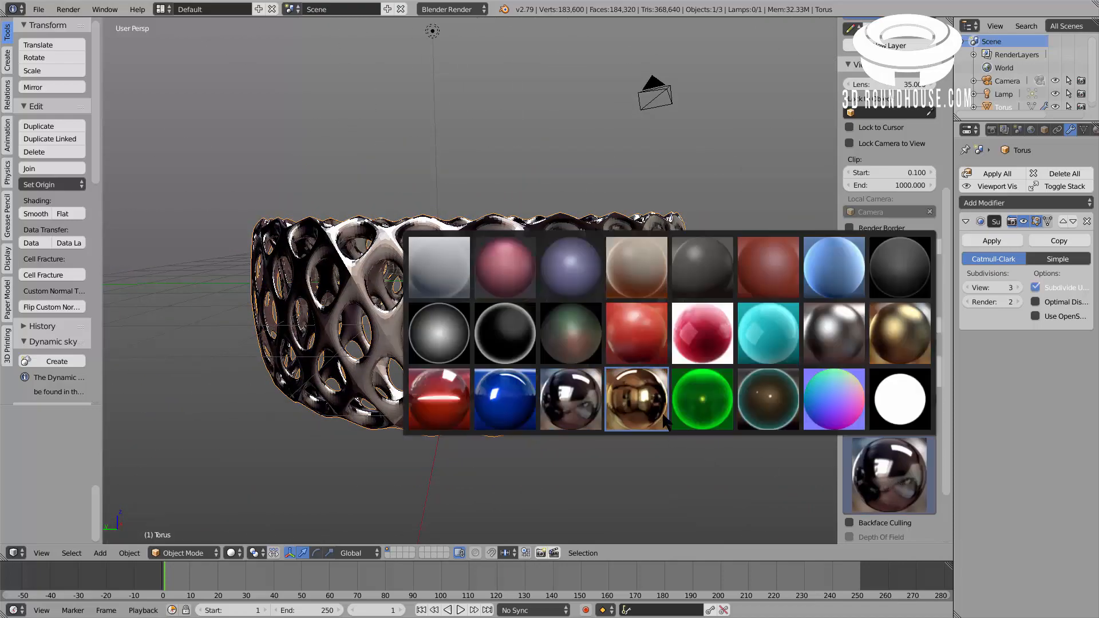
pyautogui.click(636, 398)
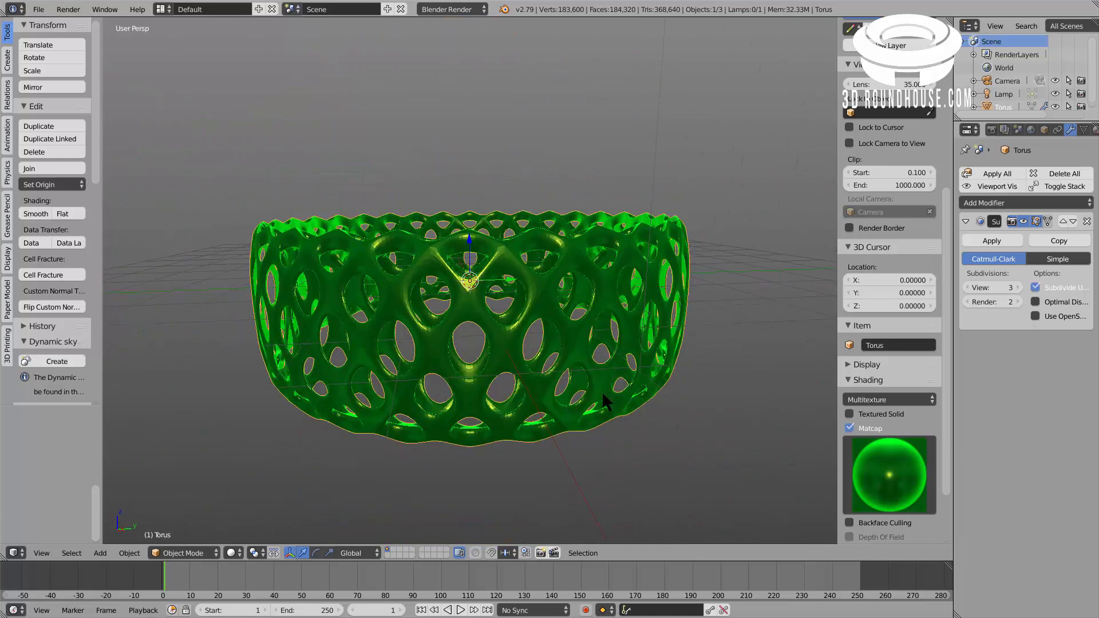
pyautogui.moveTo(697, 330)
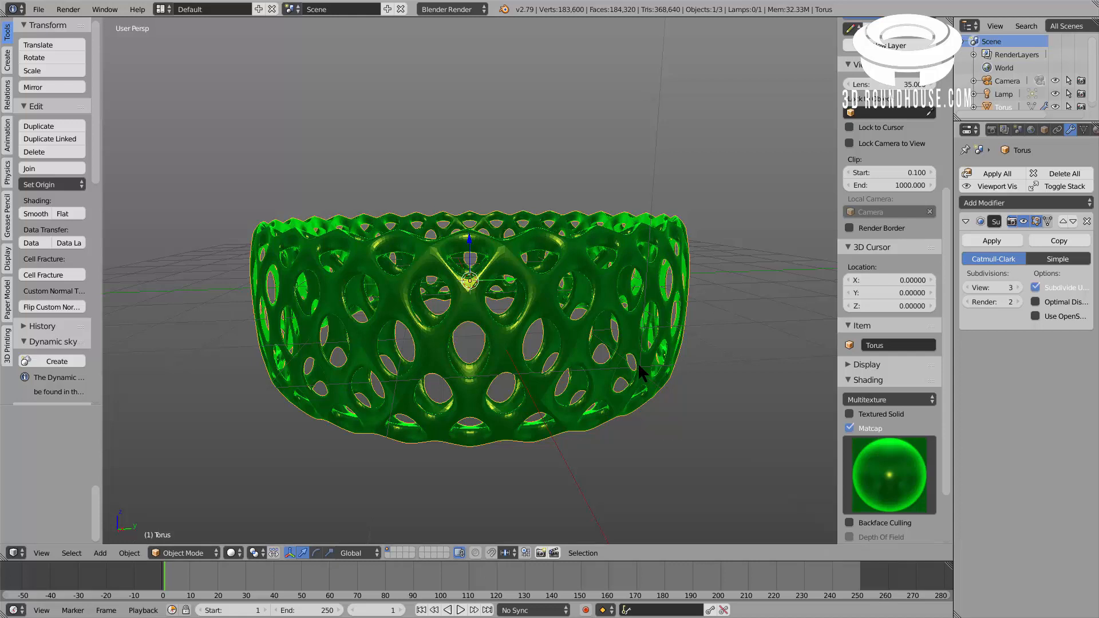
pyautogui.moveTo(589, 393)
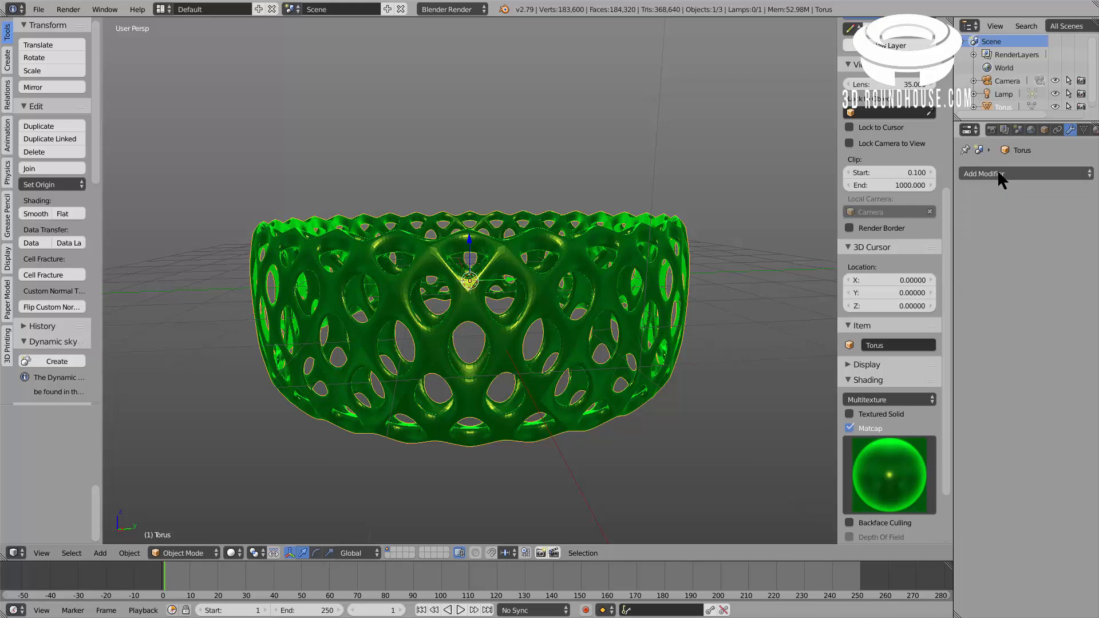
pyautogui.click(986, 172)
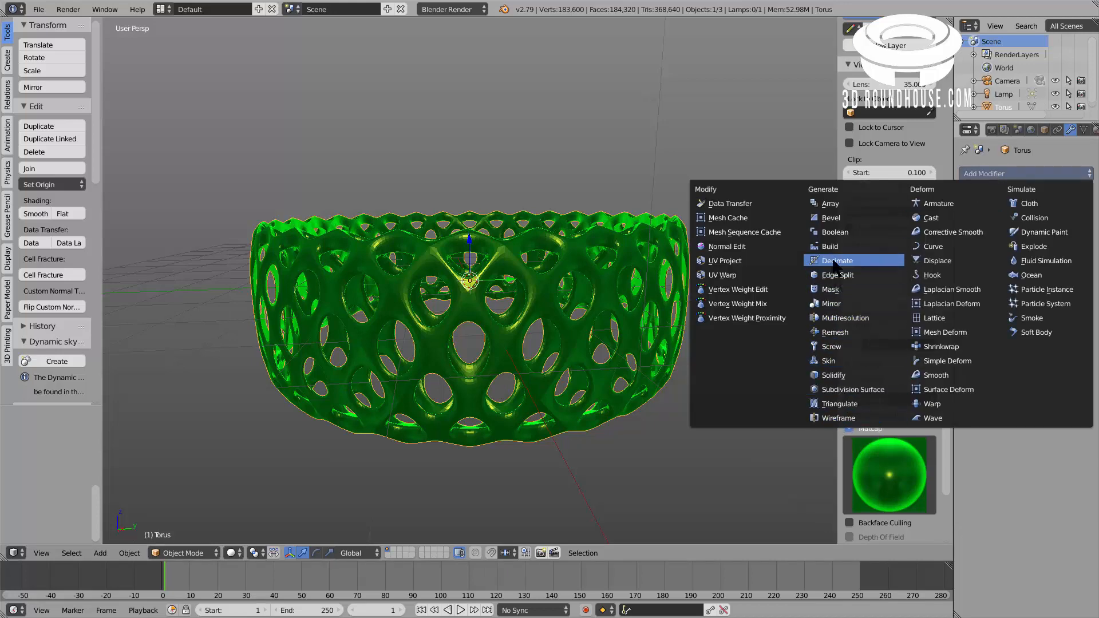
pyautogui.moveTo(848, 390)
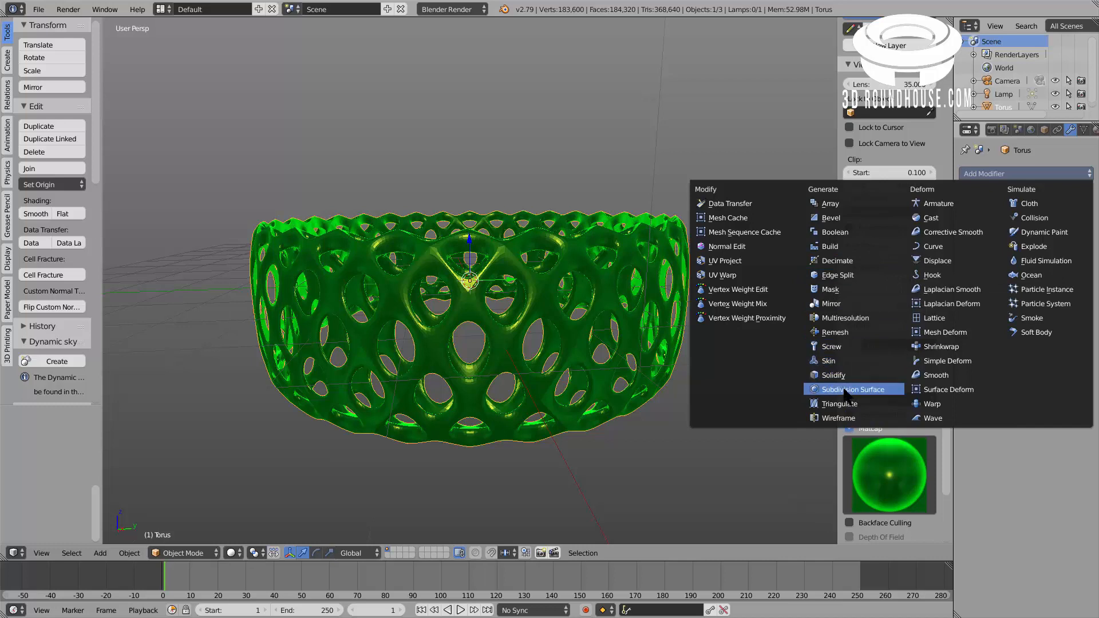
pyautogui.moveTo(845, 393)
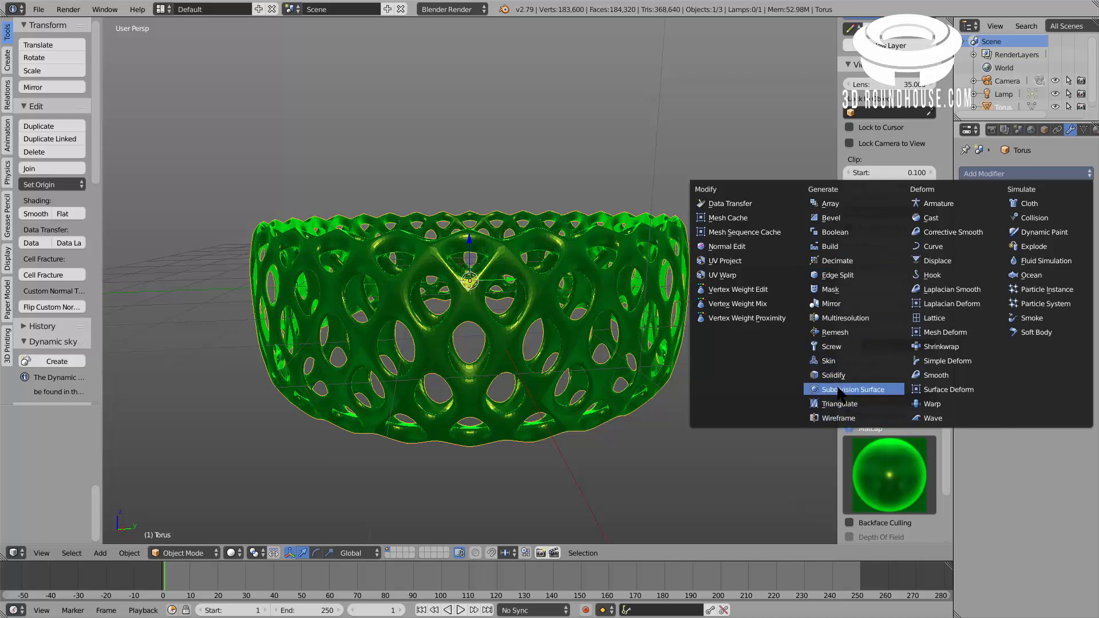
pyautogui.moveTo(885, 391)
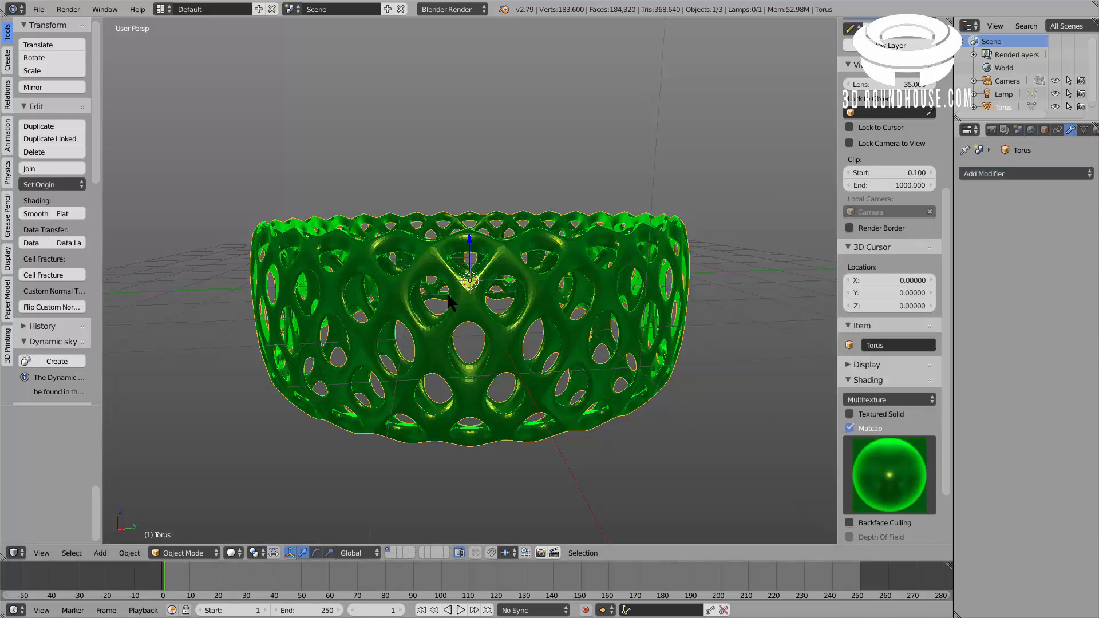
pyautogui.moveTo(468, 360)
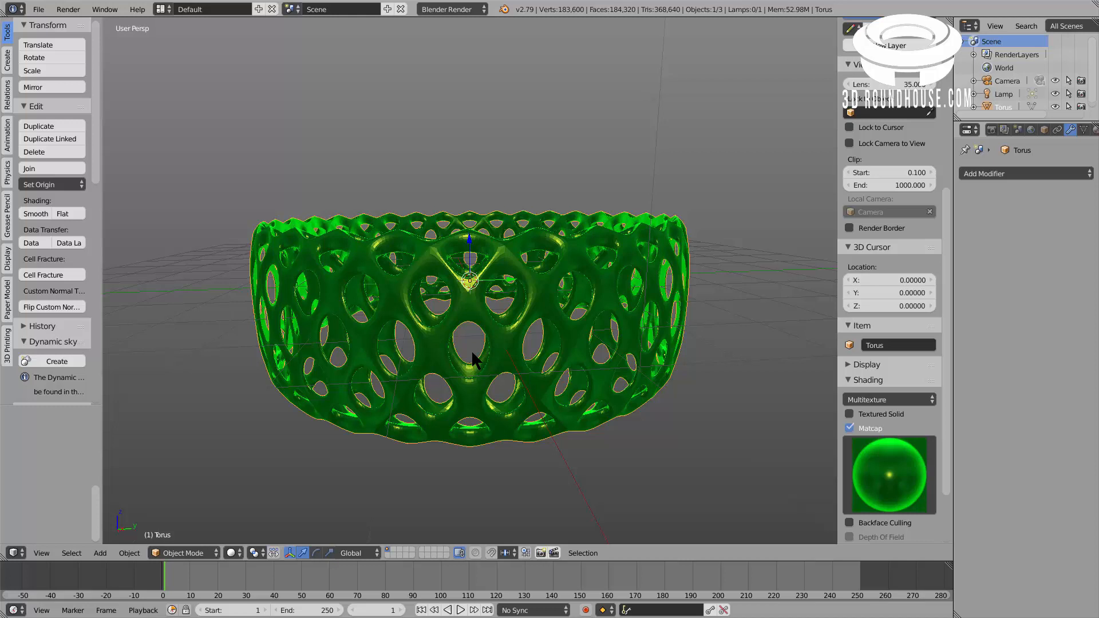
pyautogui.moveTo(465, 367)
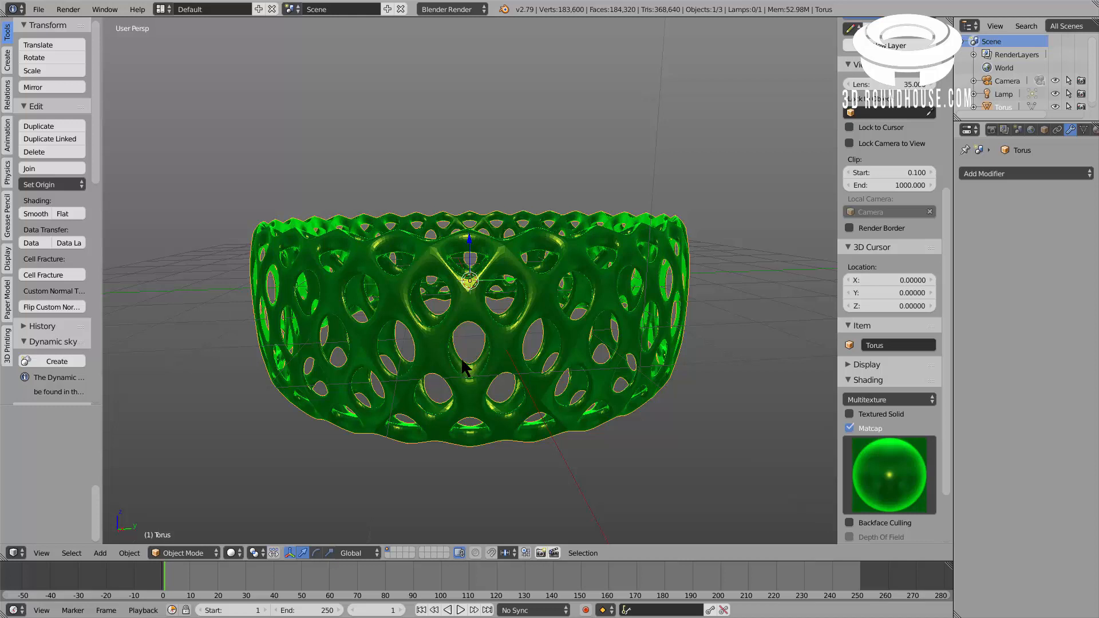